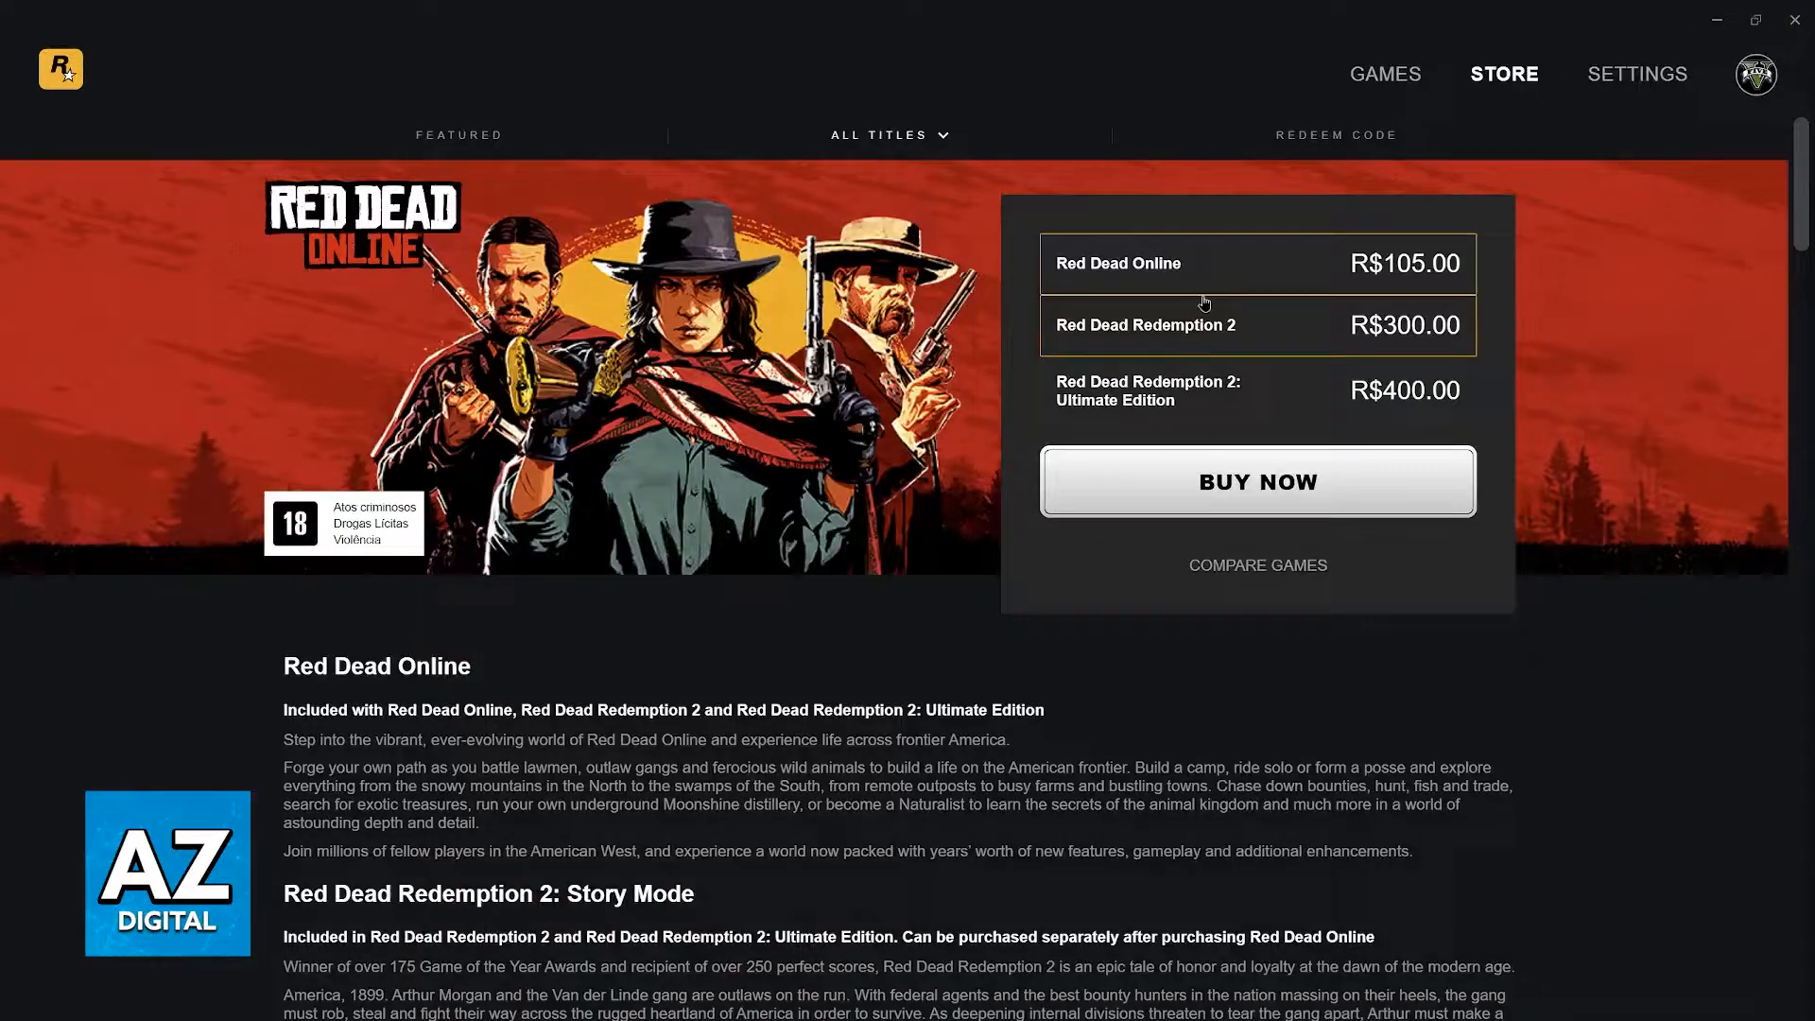
Step: Scroll the Red Dead store page down through editions, specs, Gold Bars and legal notes
scroll(down, 3)
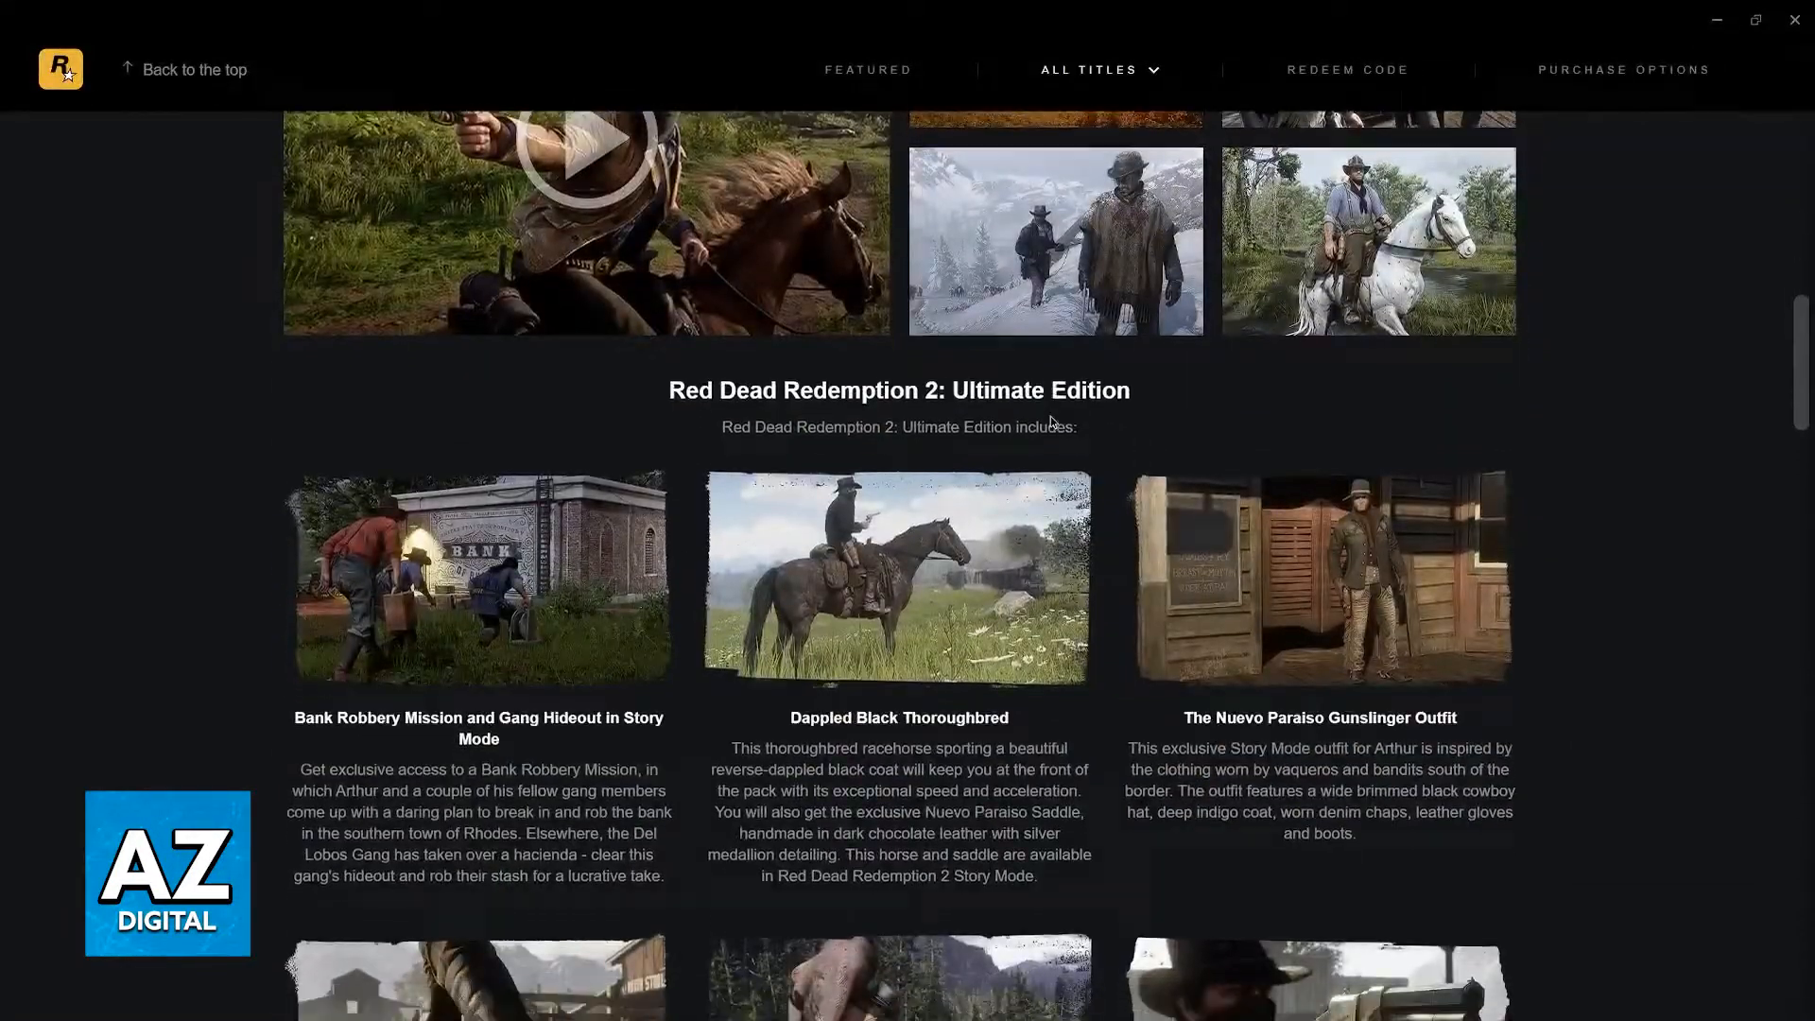
scroll(down, 3)
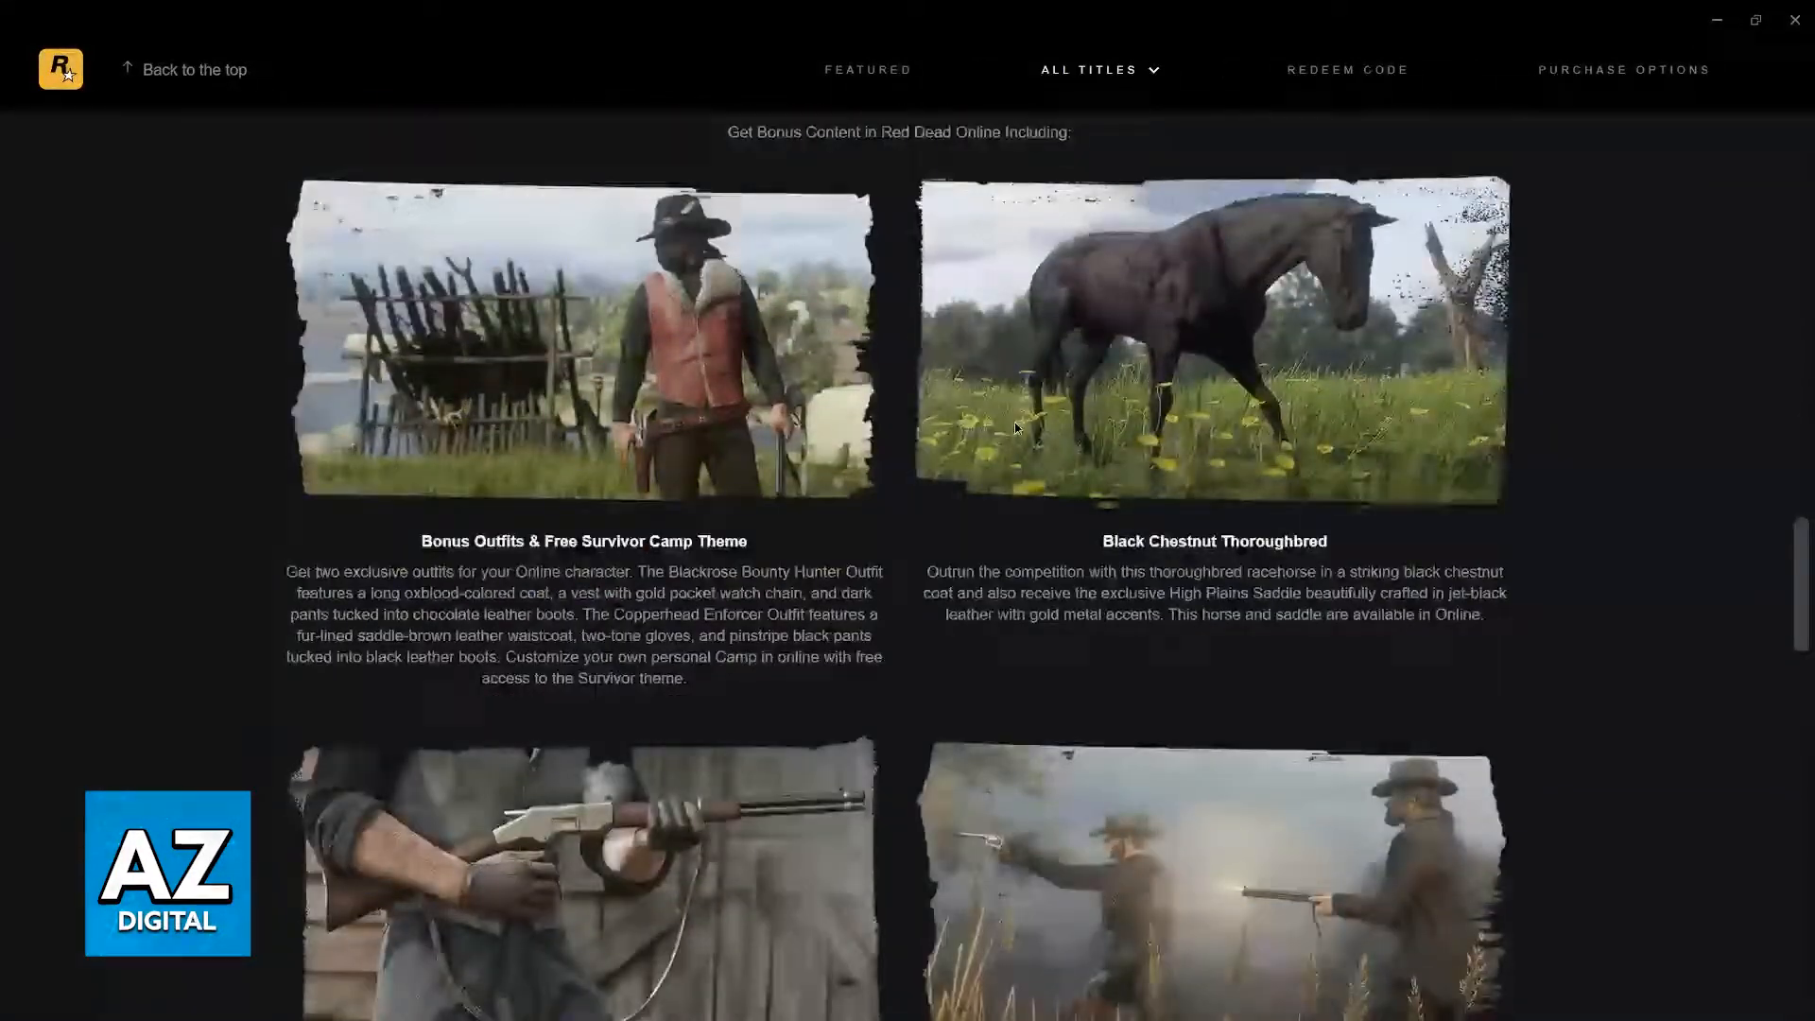
scroll(down, 3)
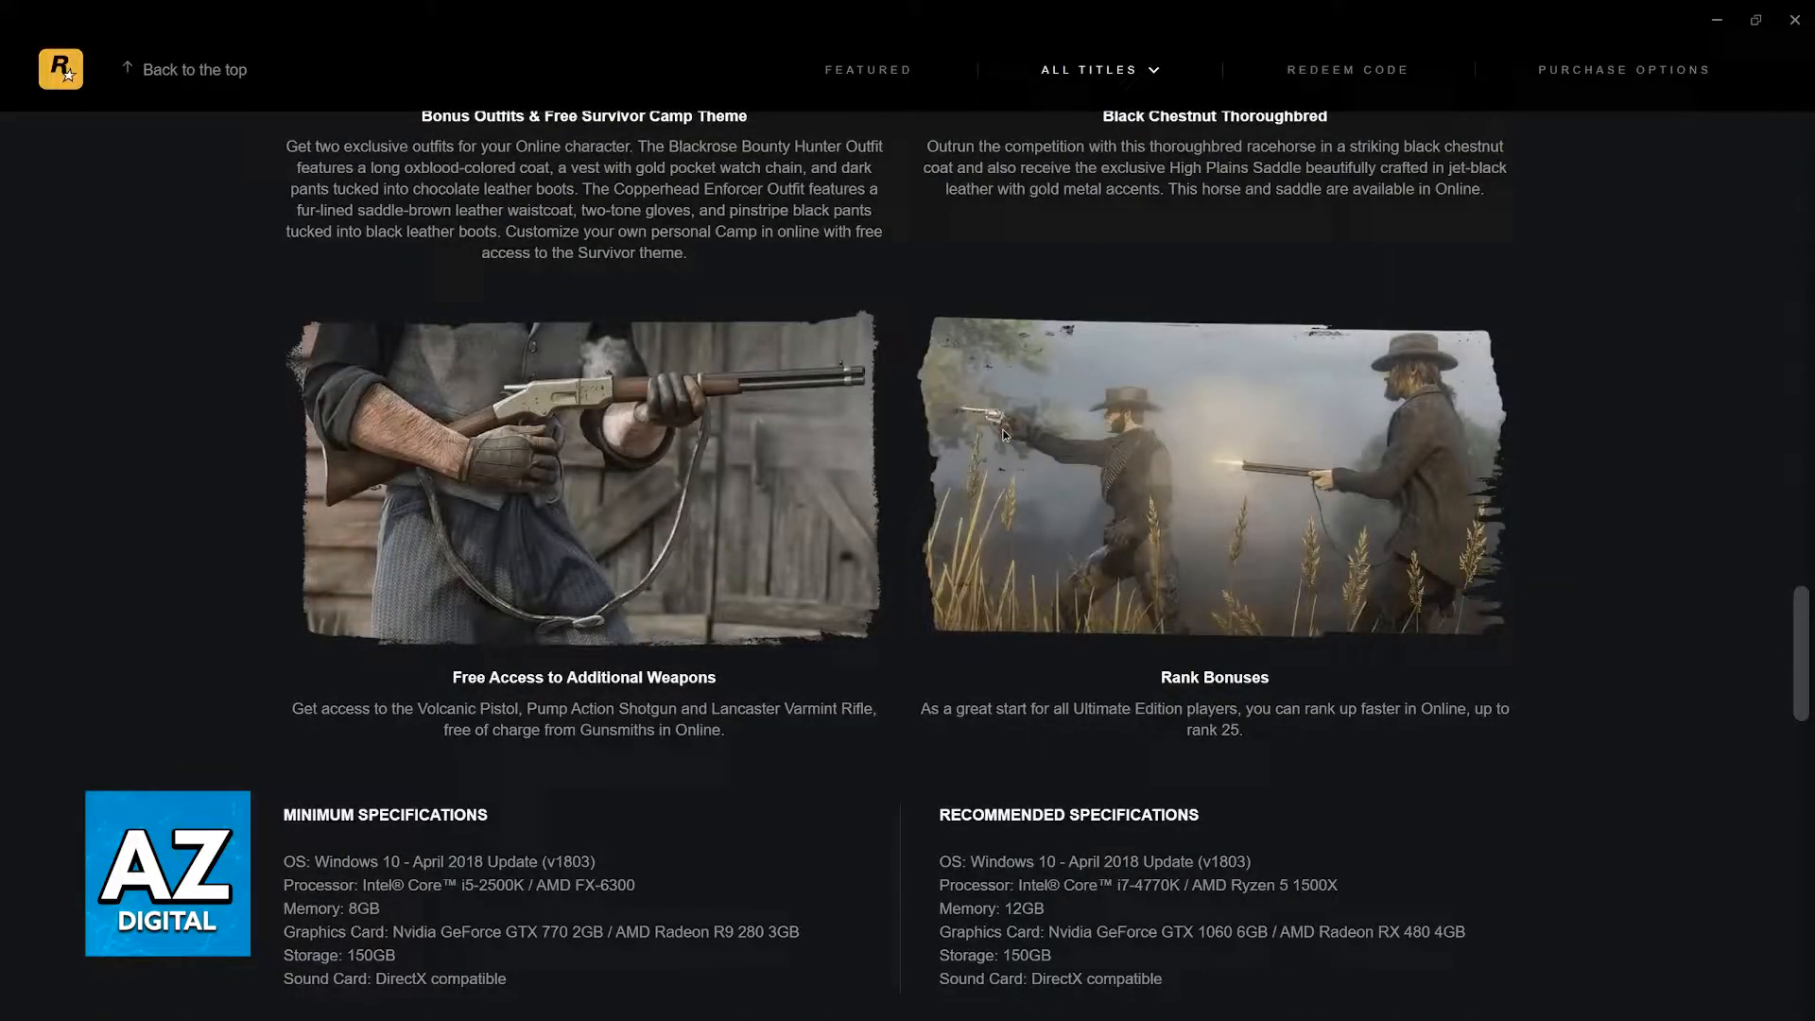
scroll(down, 3)
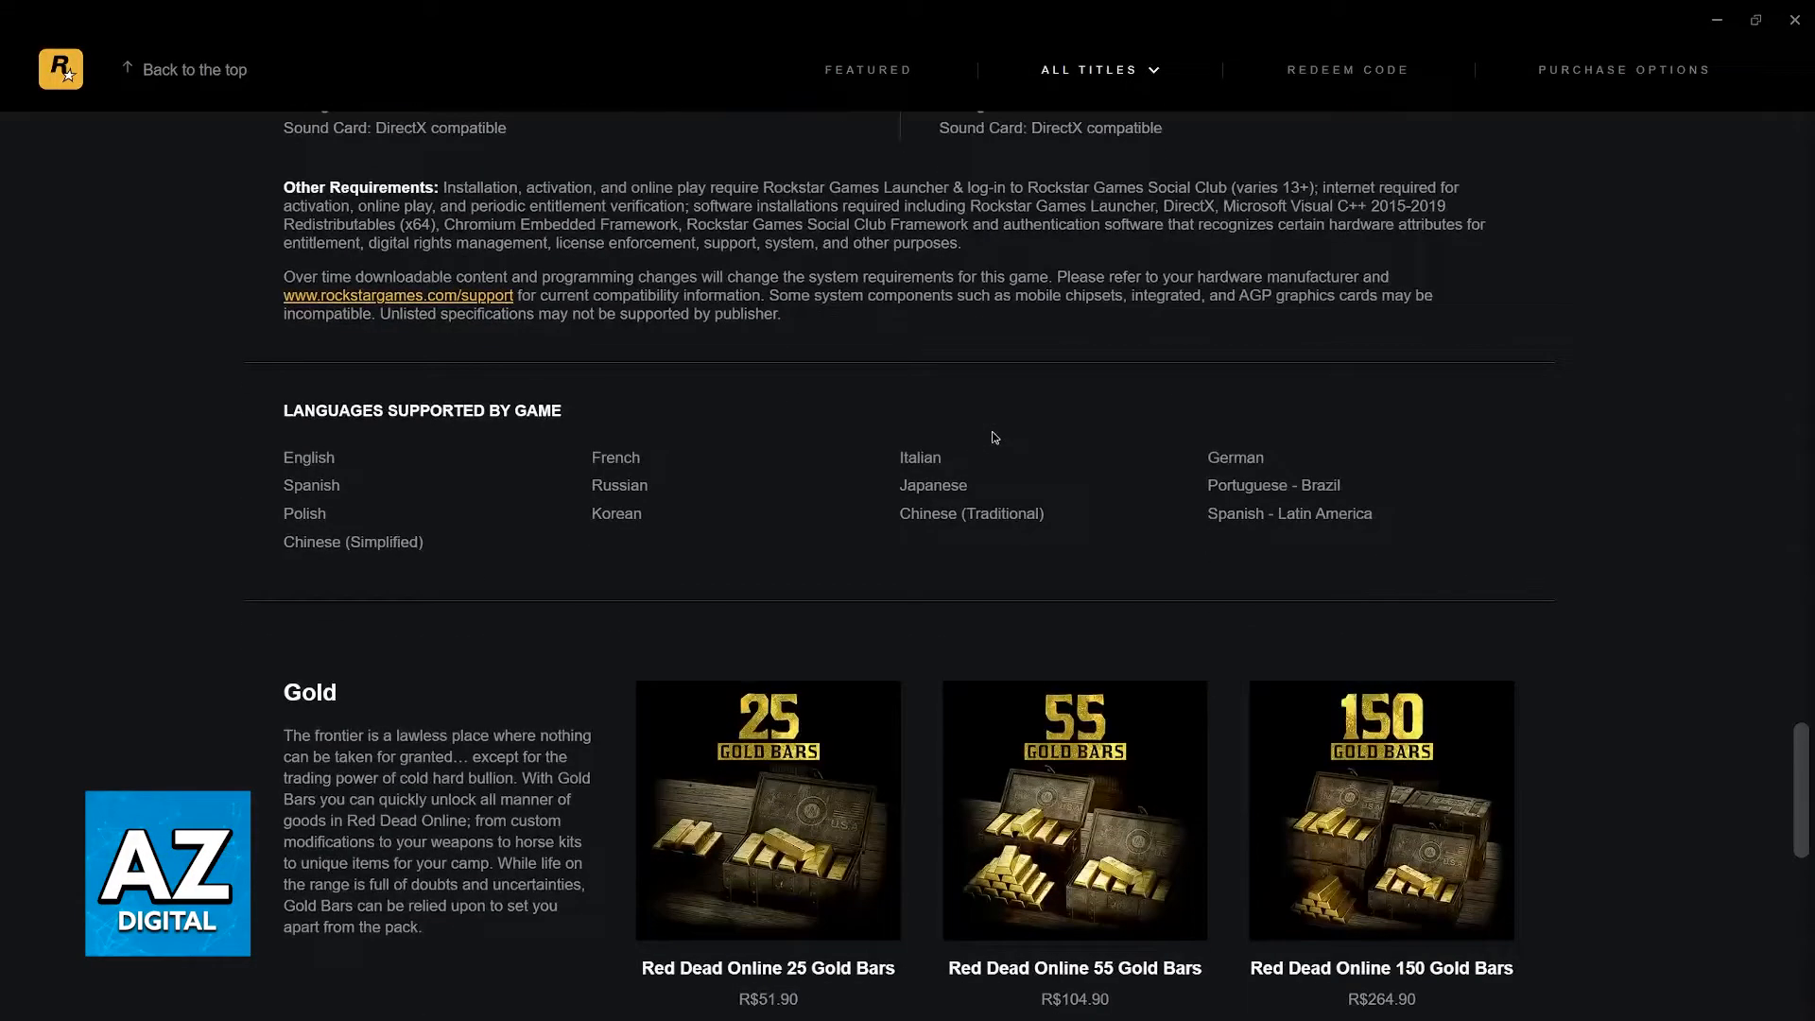
scroll(down, 3)
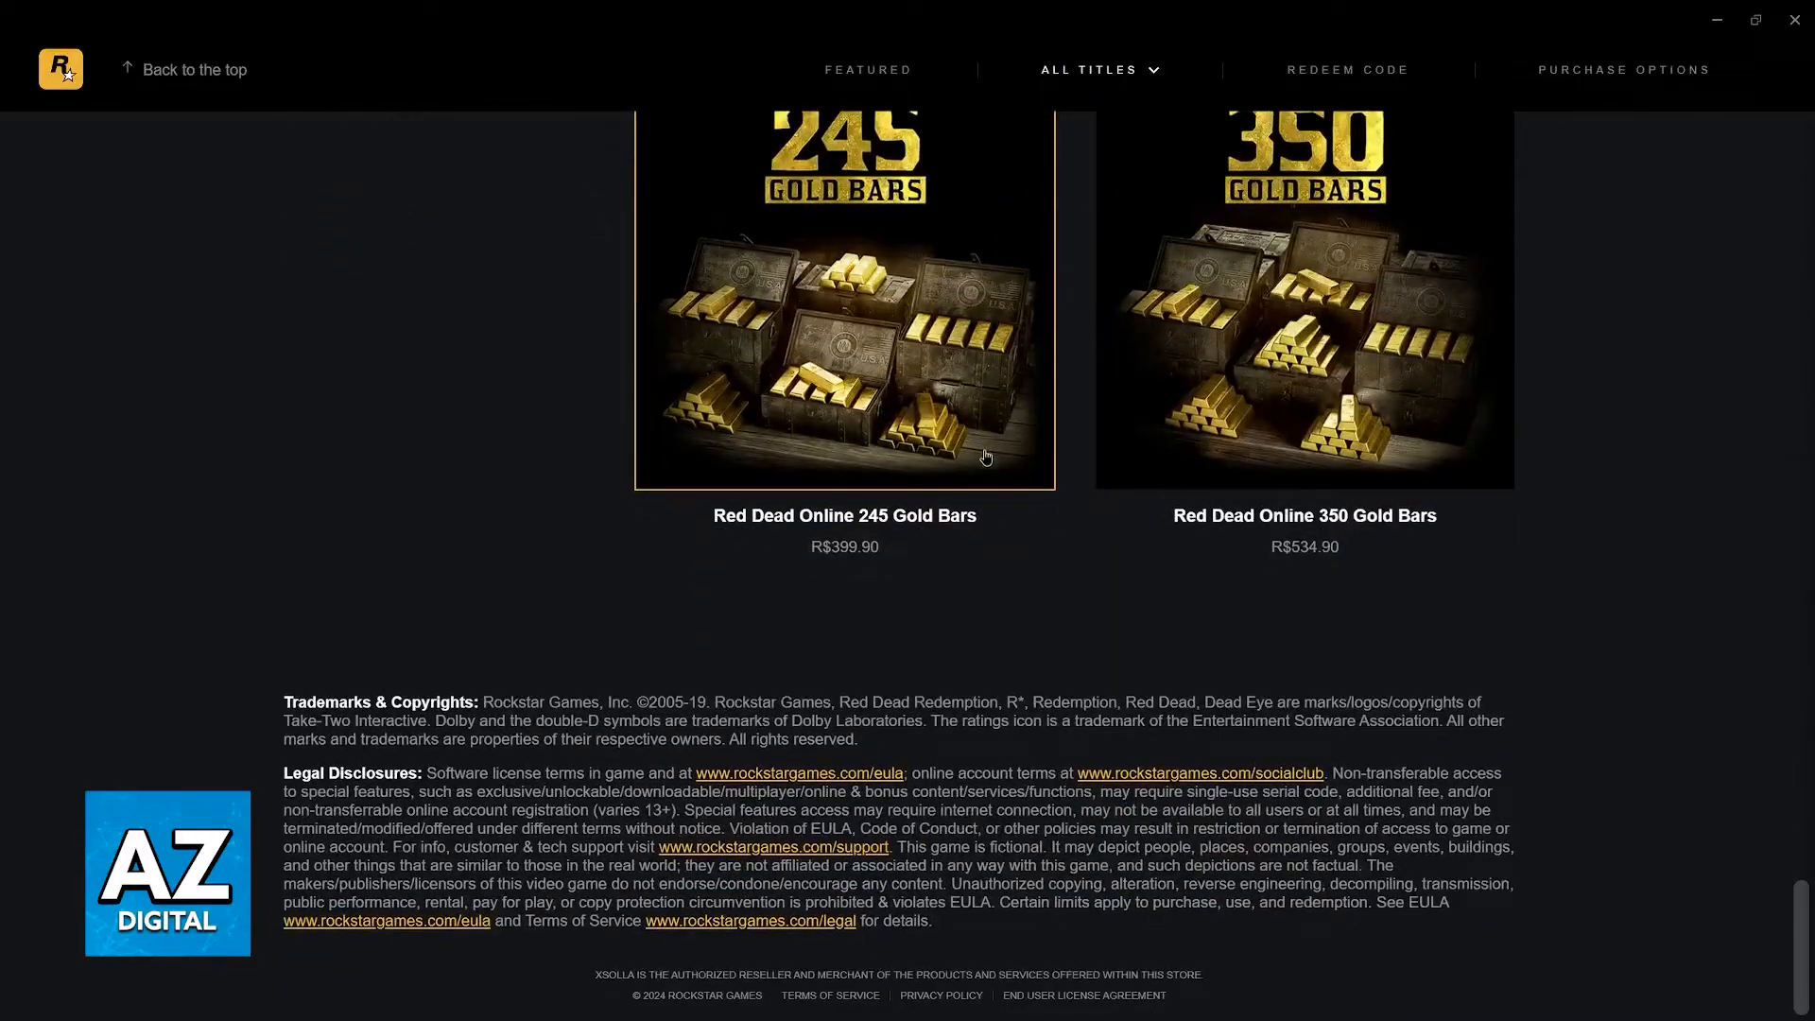
scroll(up, 3)
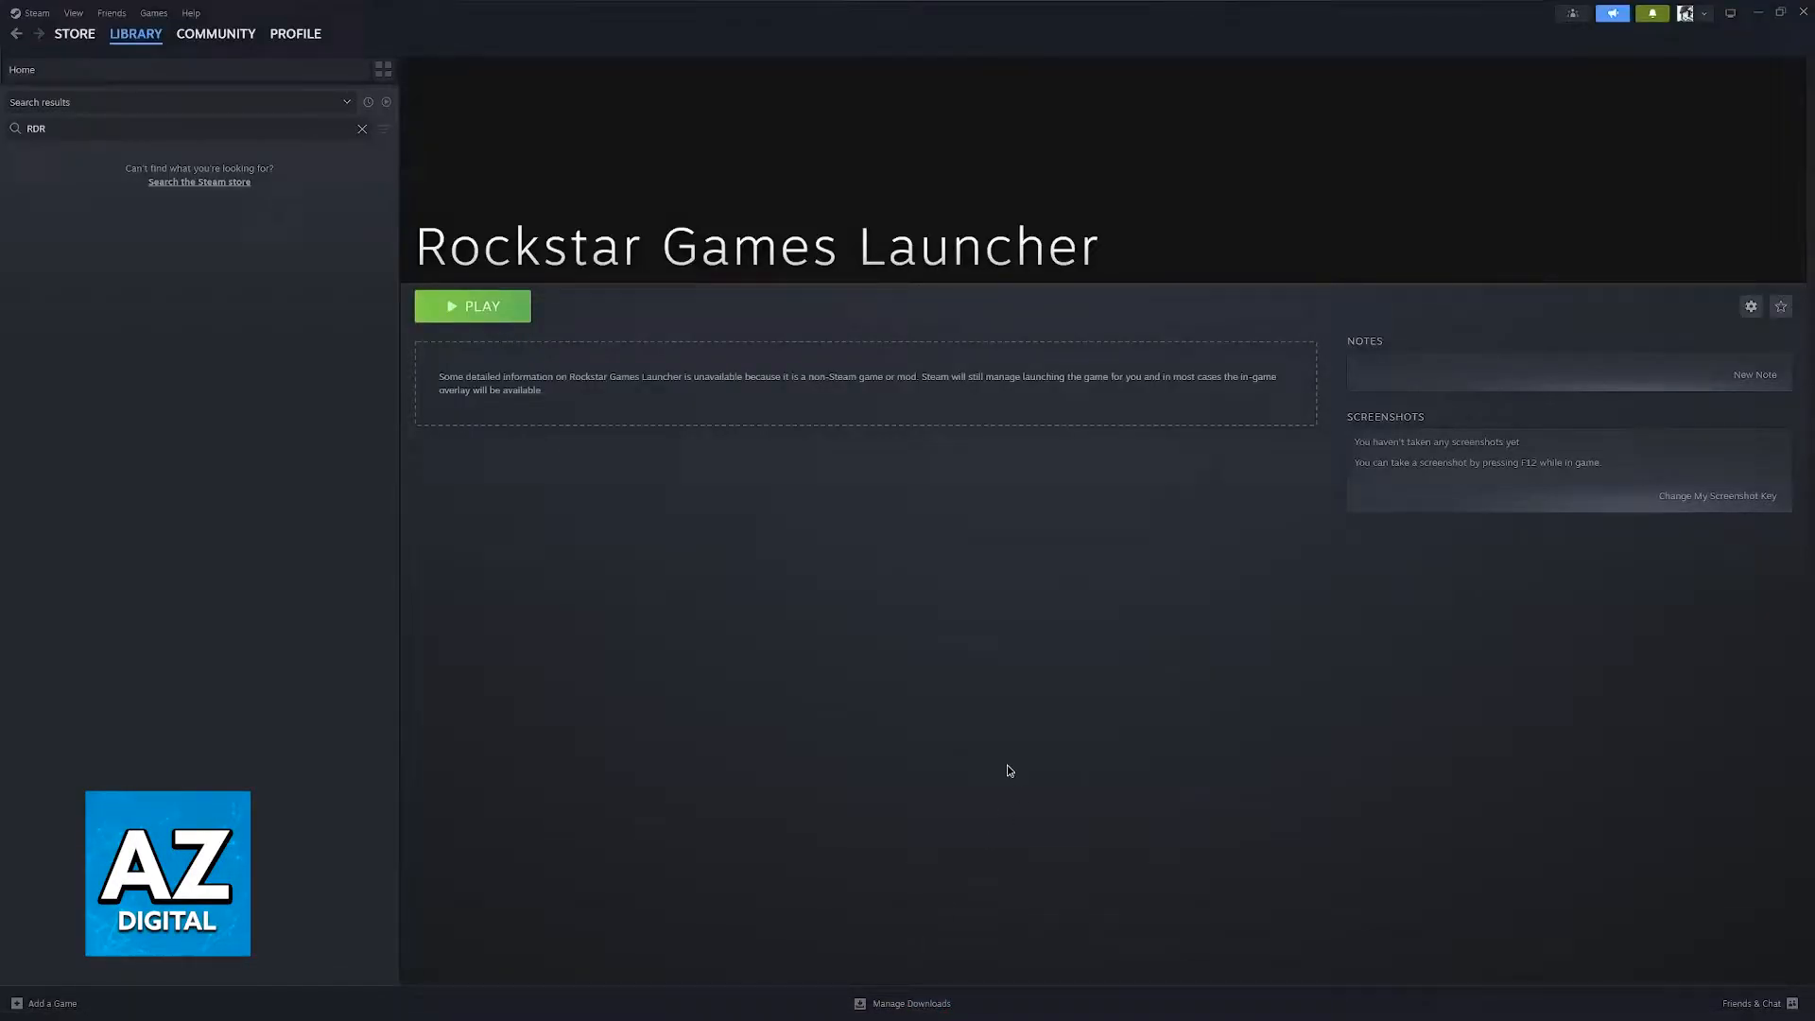
mouse_move(1023, 736)
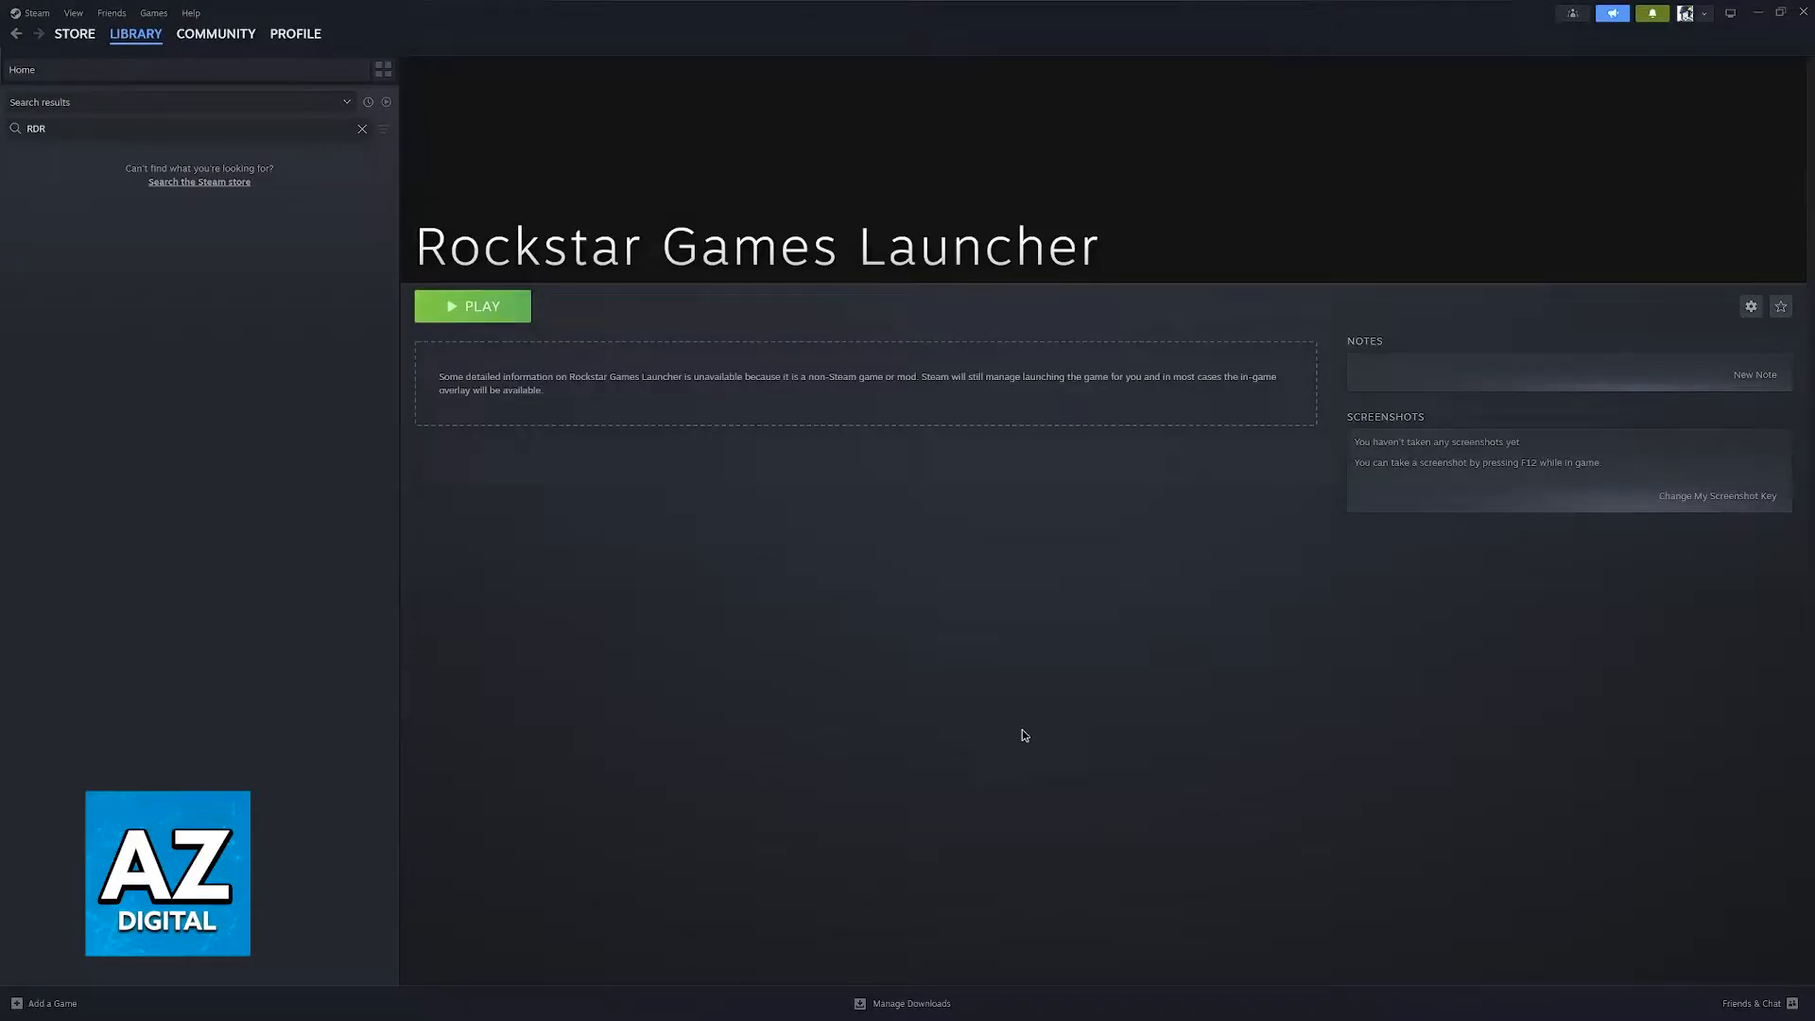
mouse_move(942, 707)
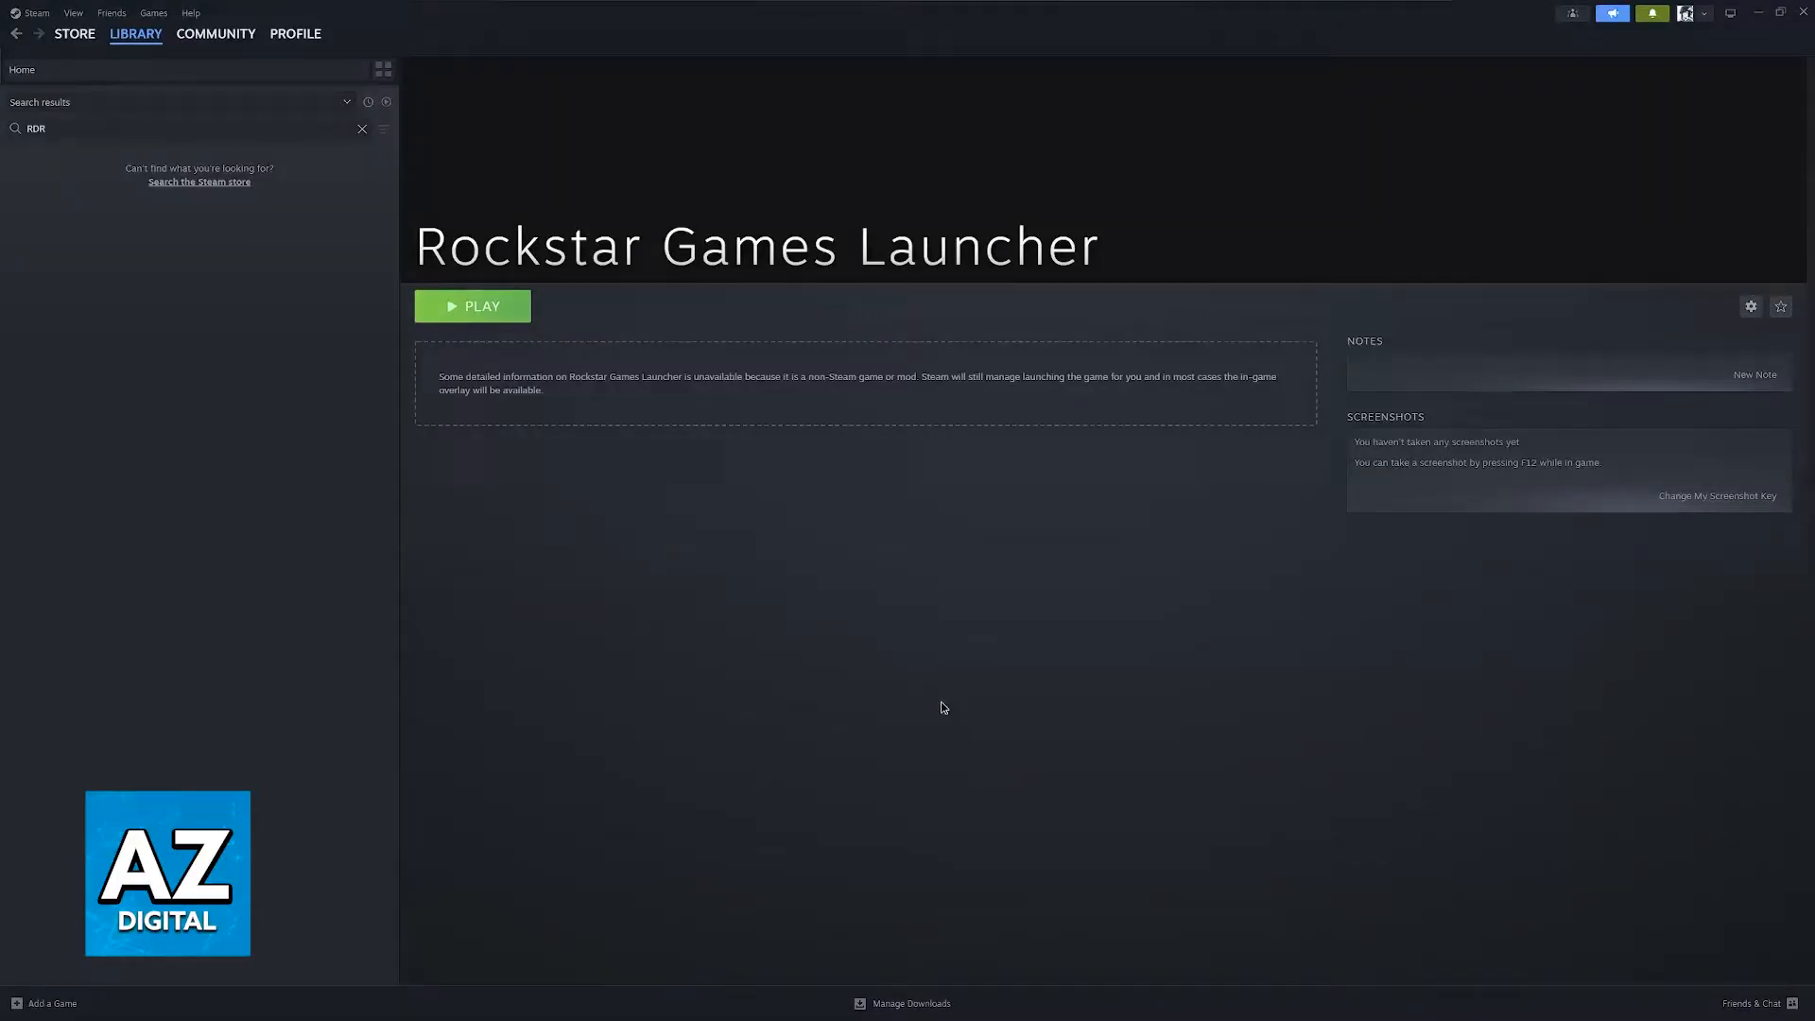
mouse_move(1022, 683)
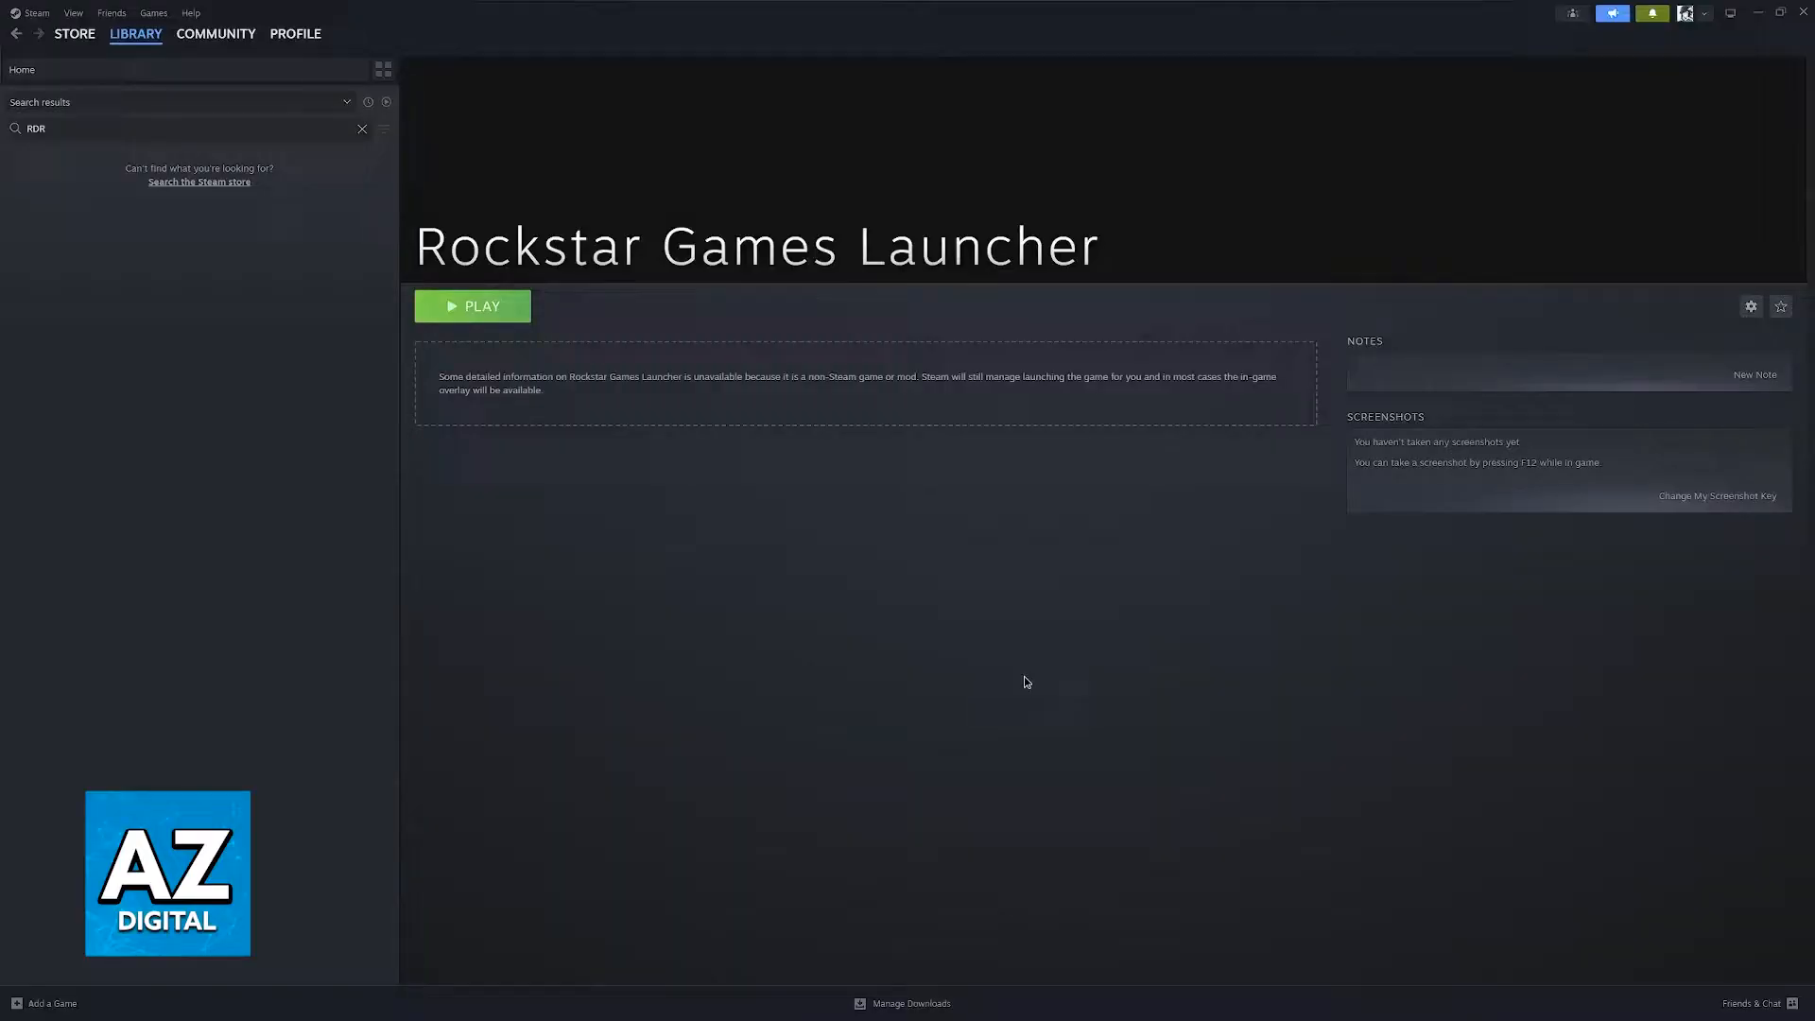
mouse_move(184, 612)
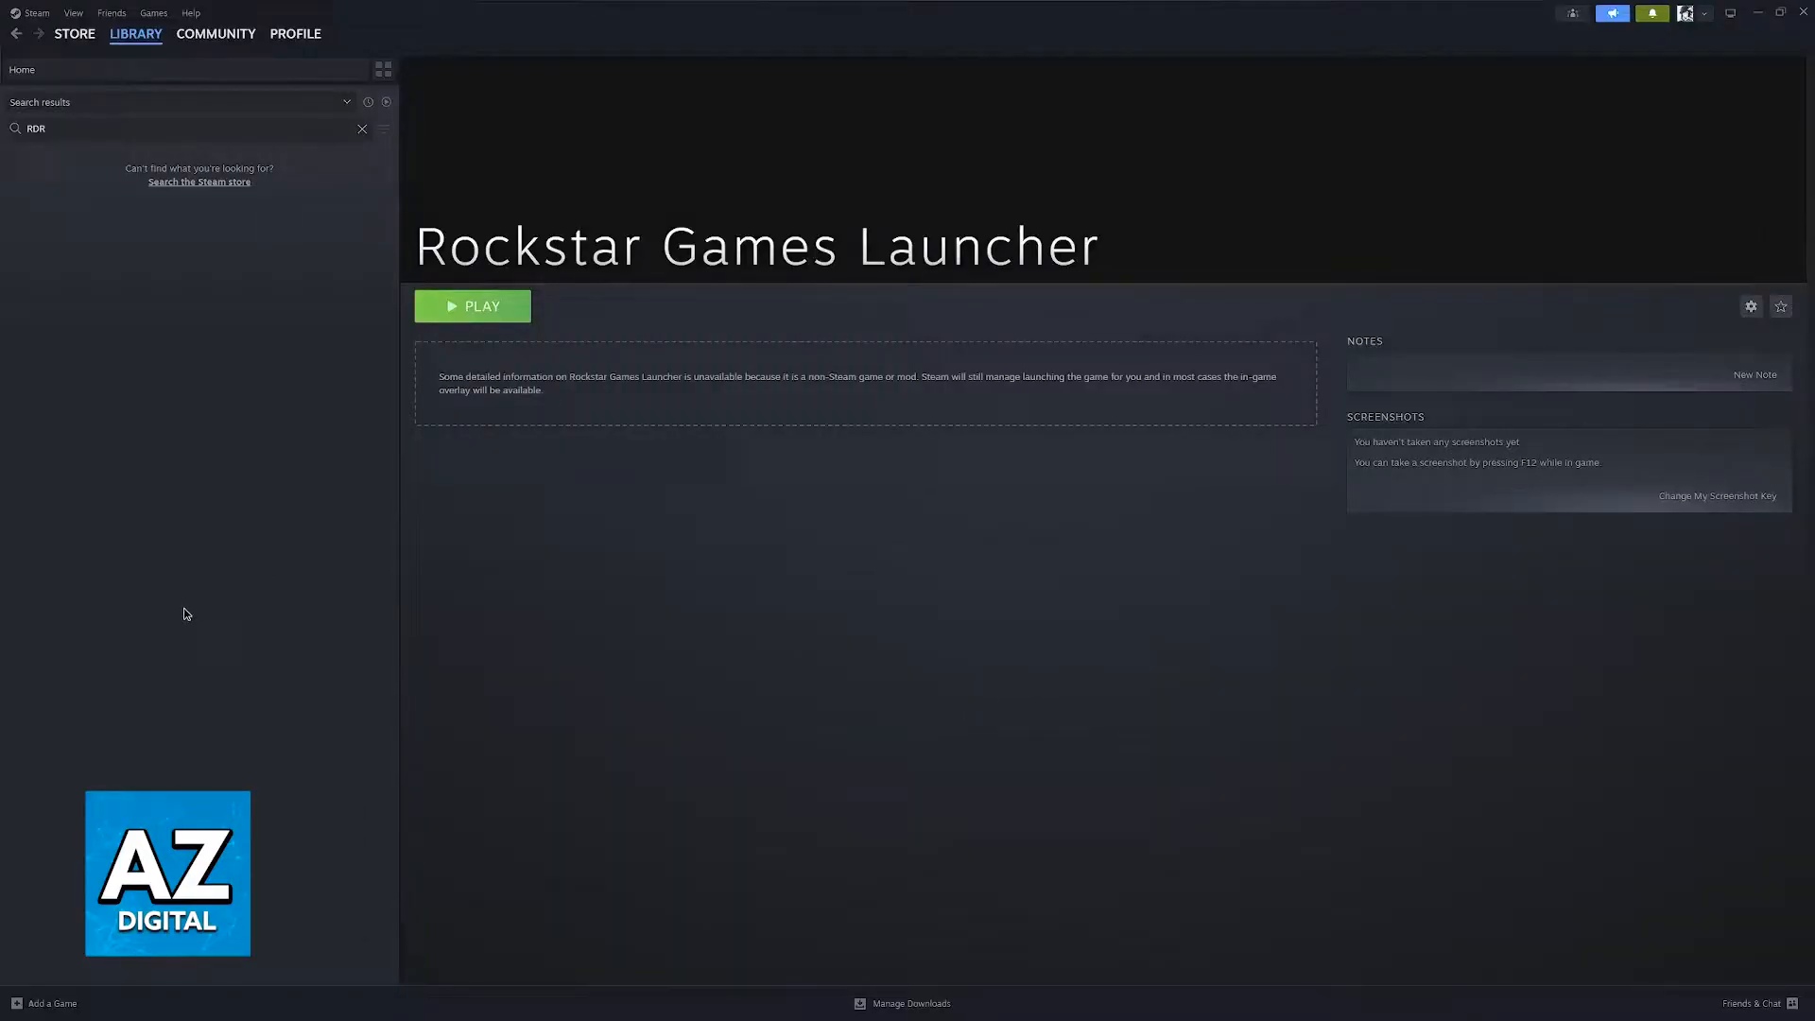
mouse_move(182, 603)
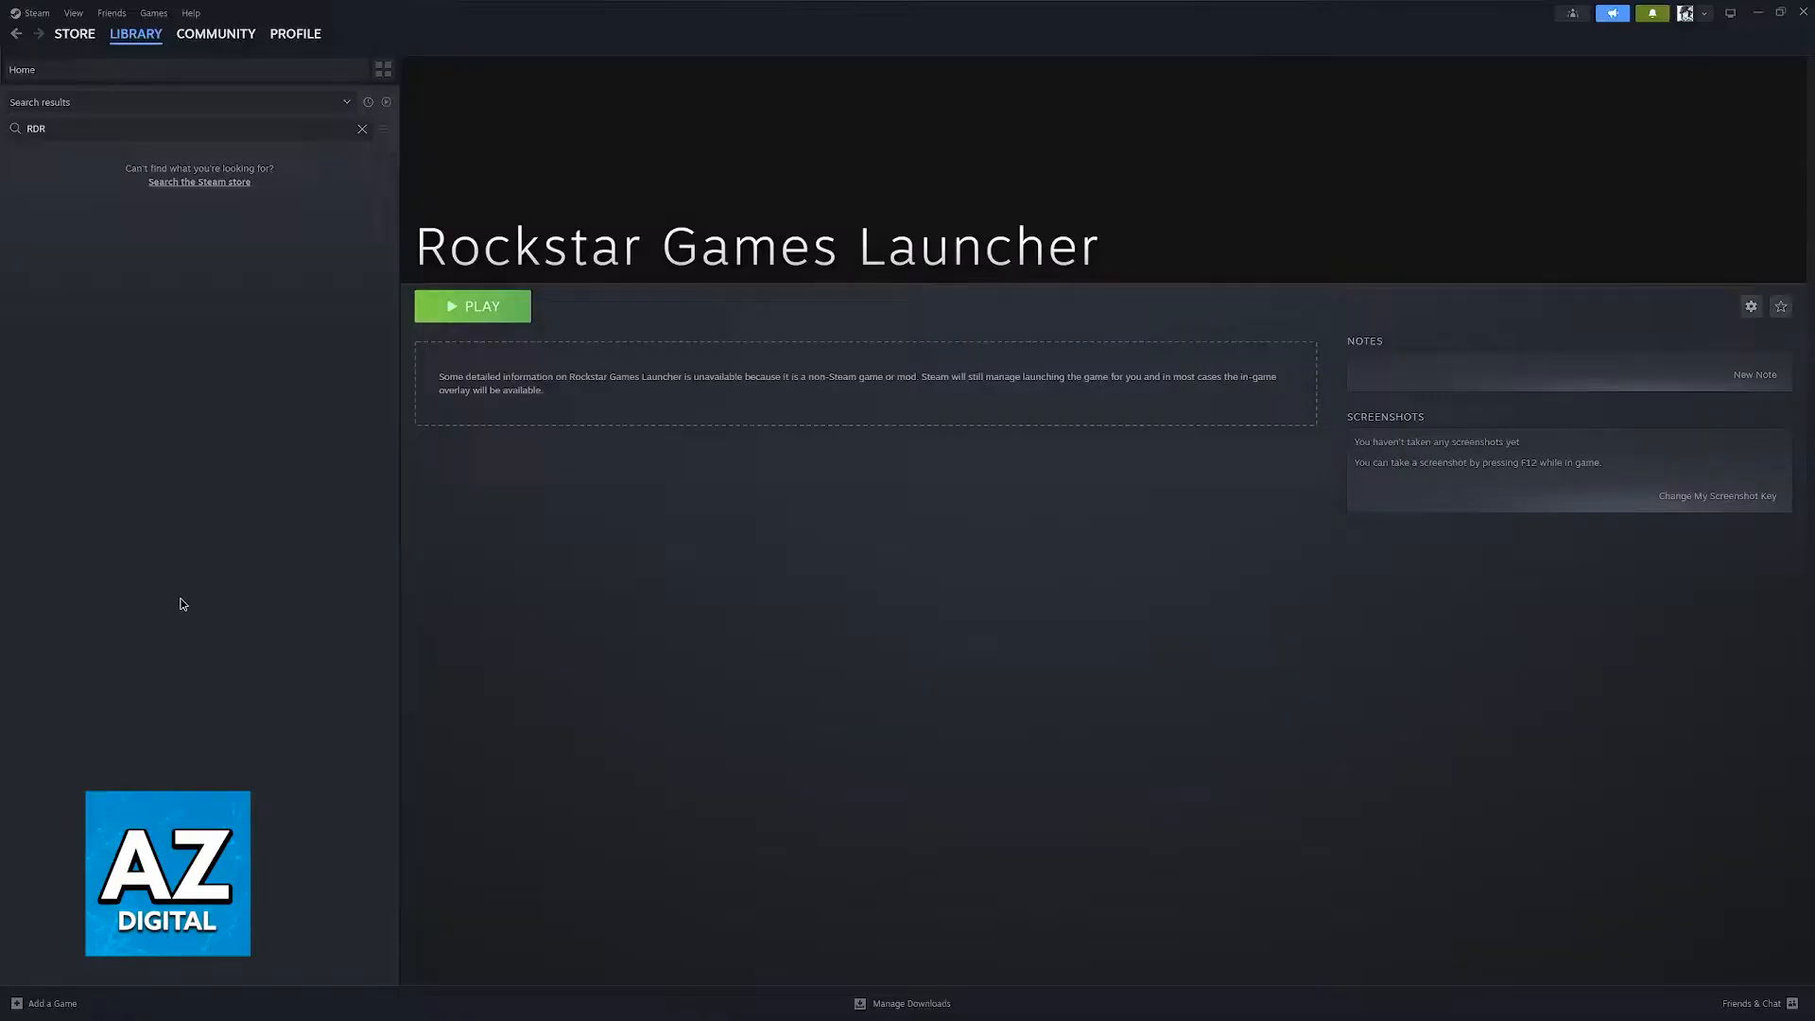
mouse_move(61, 993)
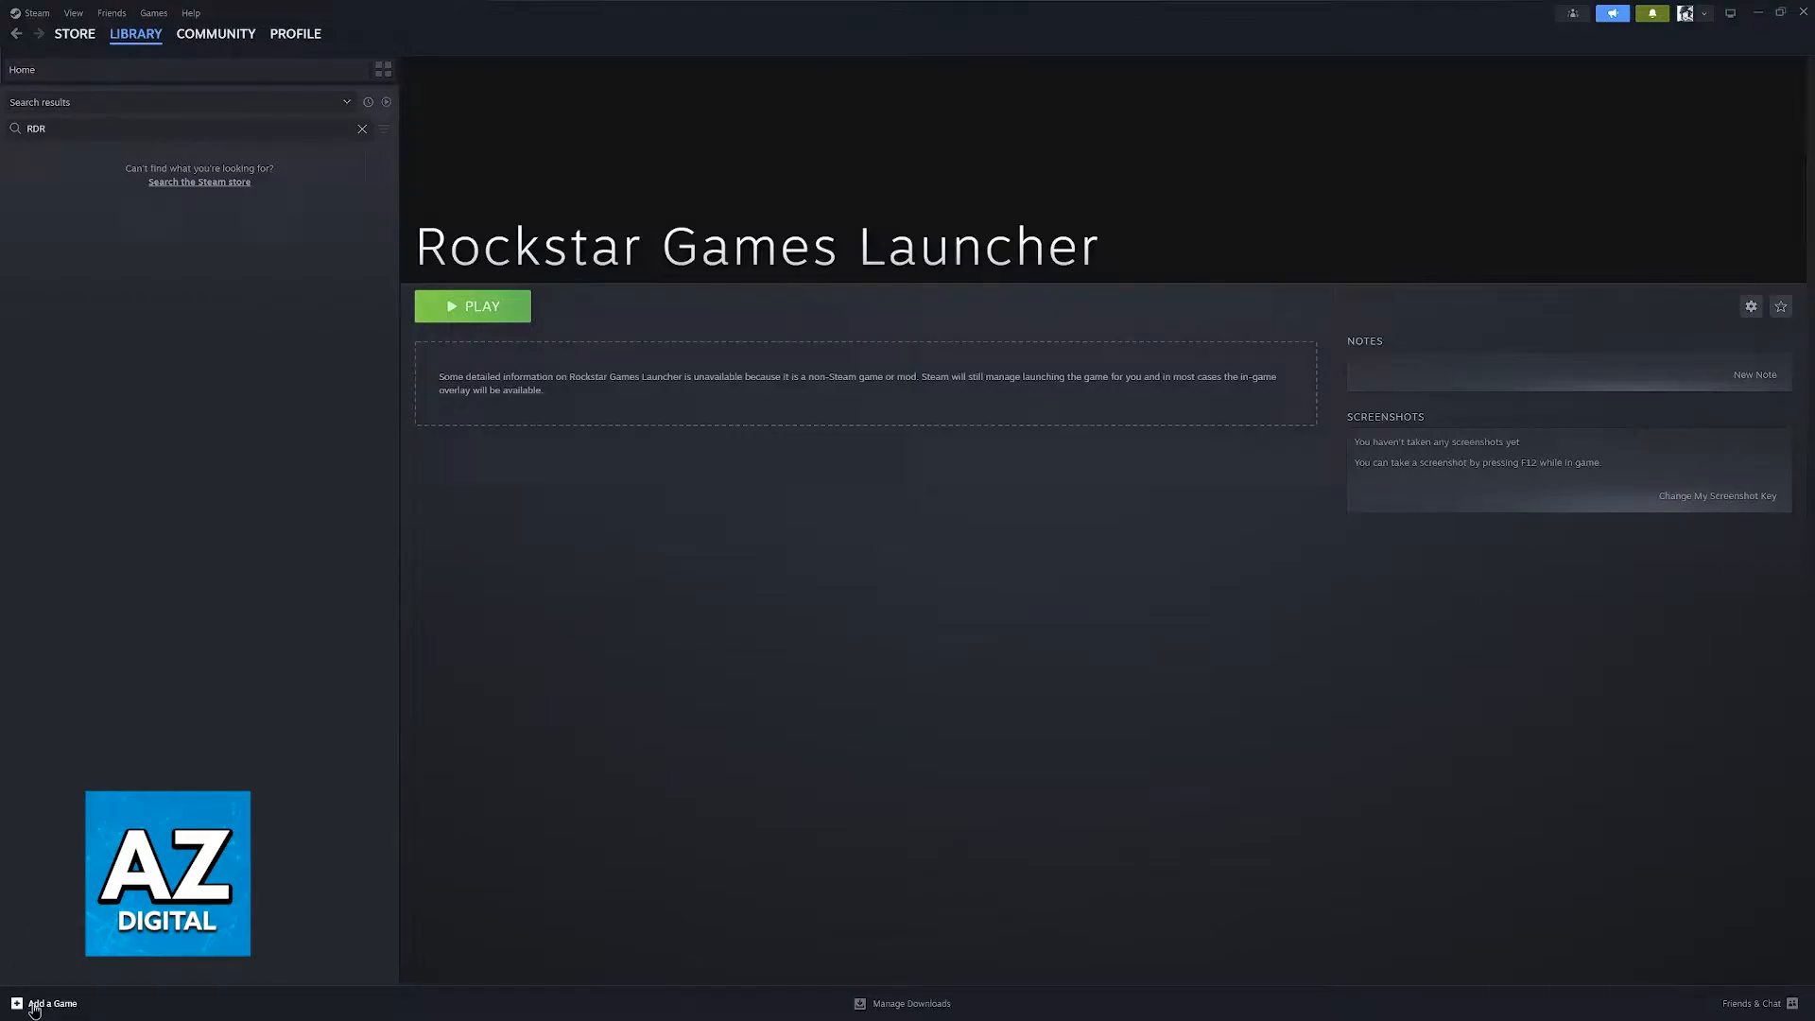
Step: Start Add a Non-Steam Game and browse the disk for the executable
click(45, 1004)
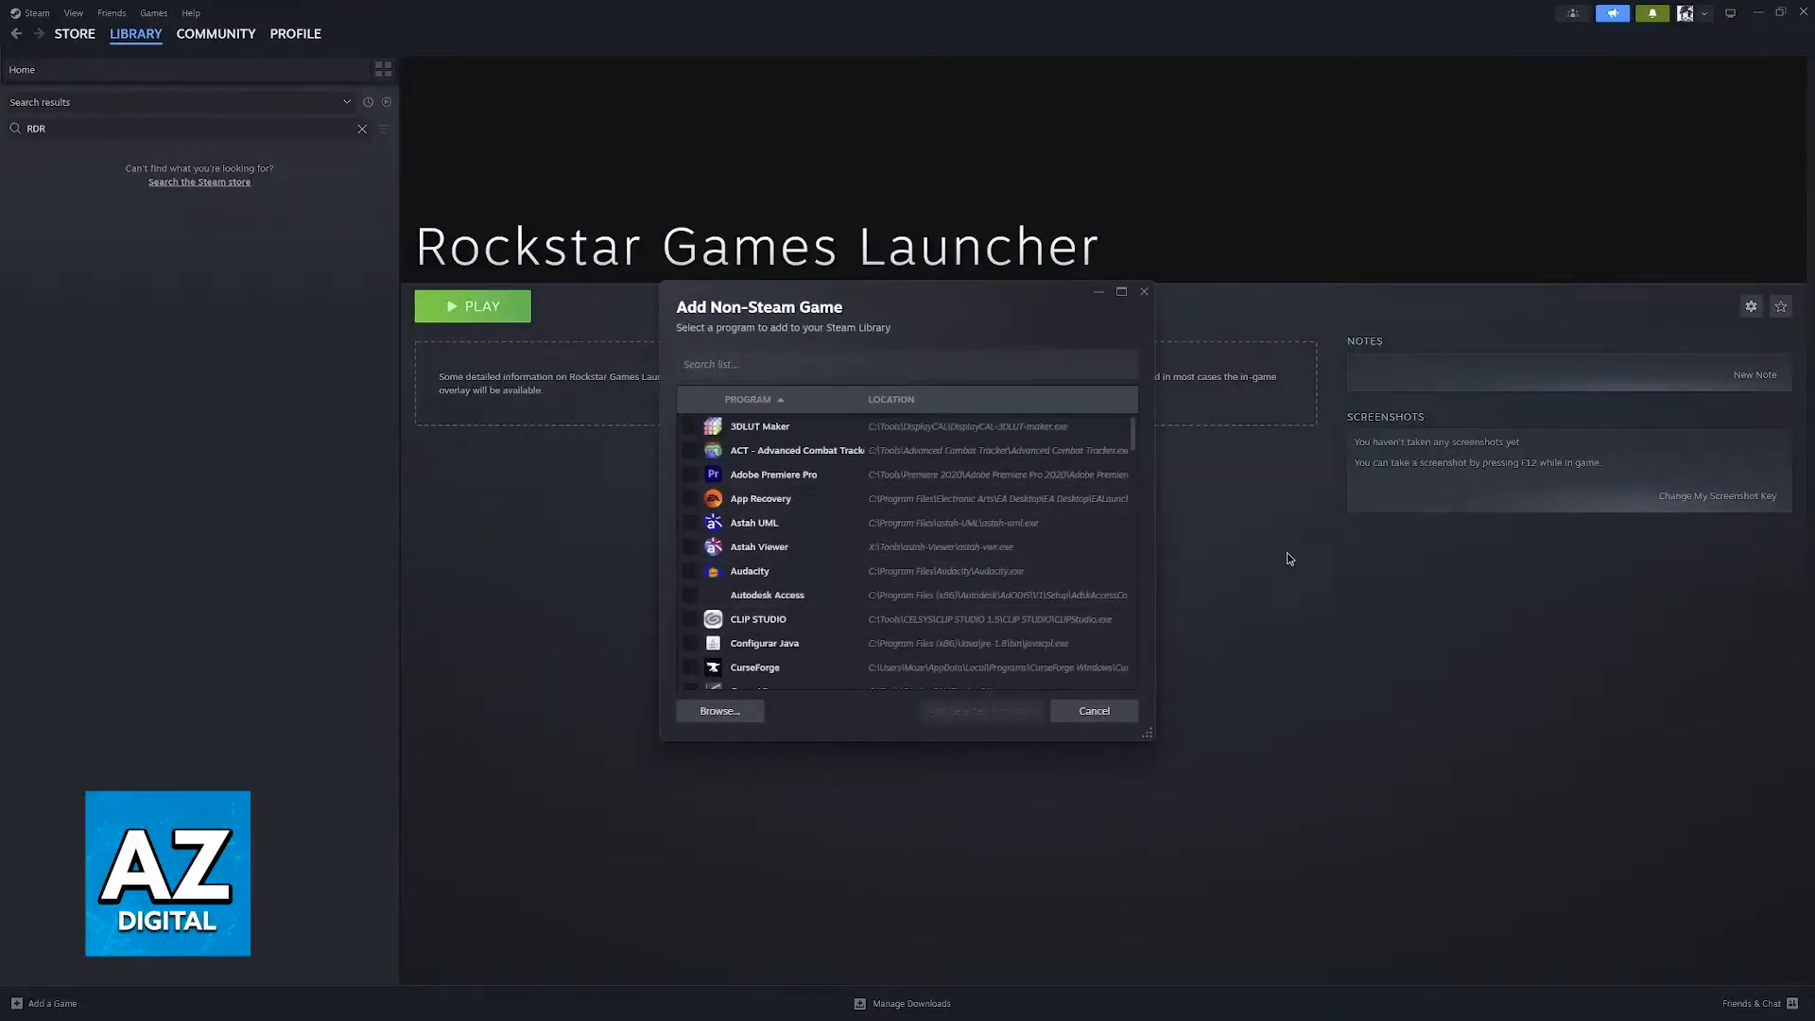
mouse_move(1322, 568)
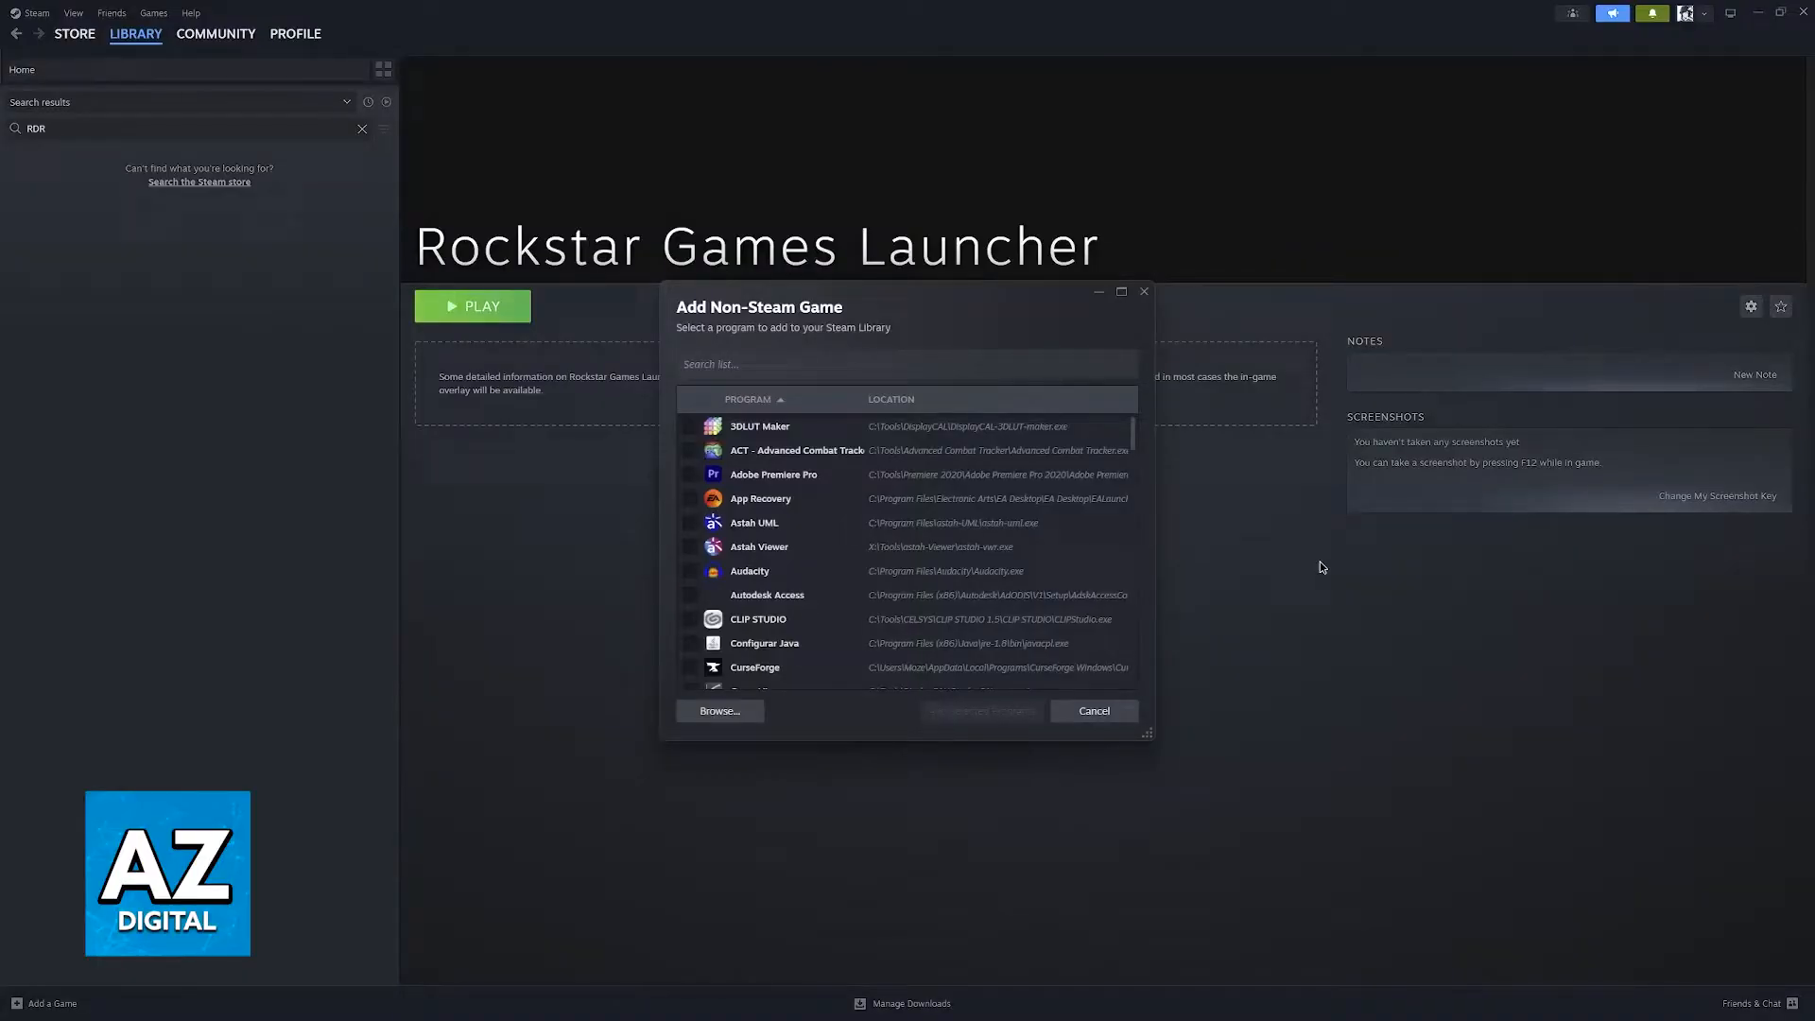
mouse_move(1170, 668)
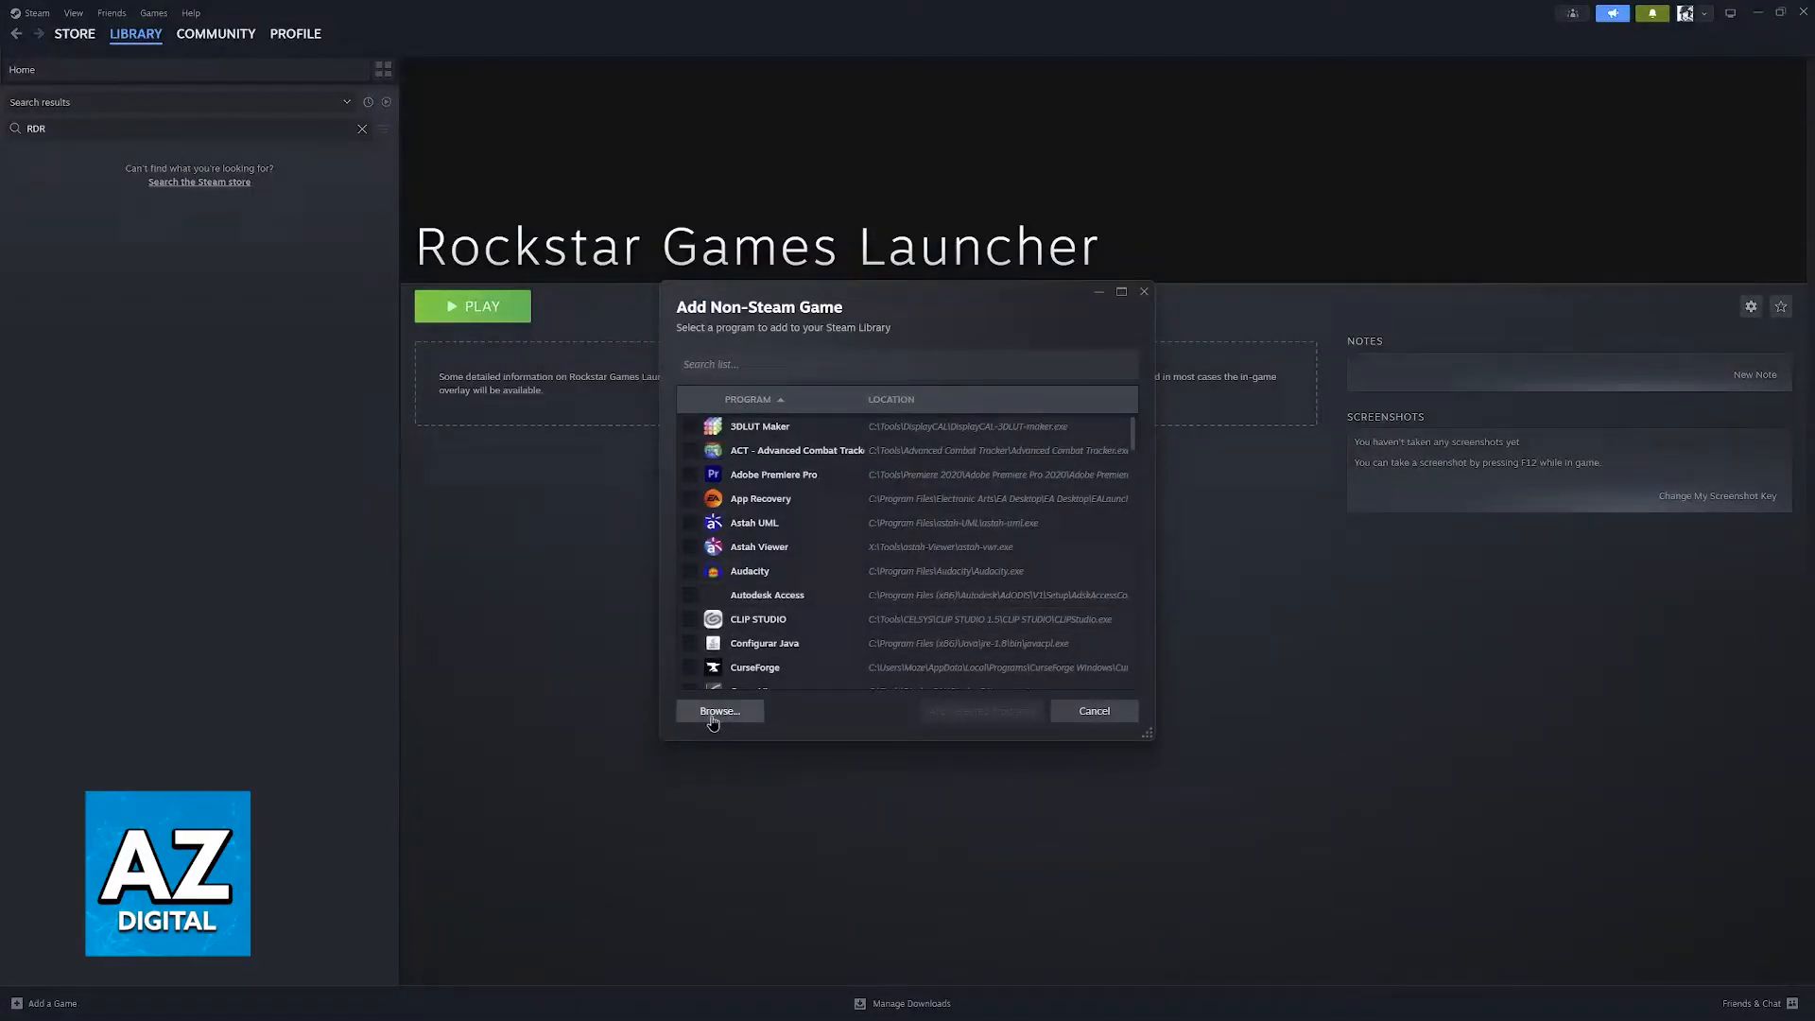
click(719, 711)
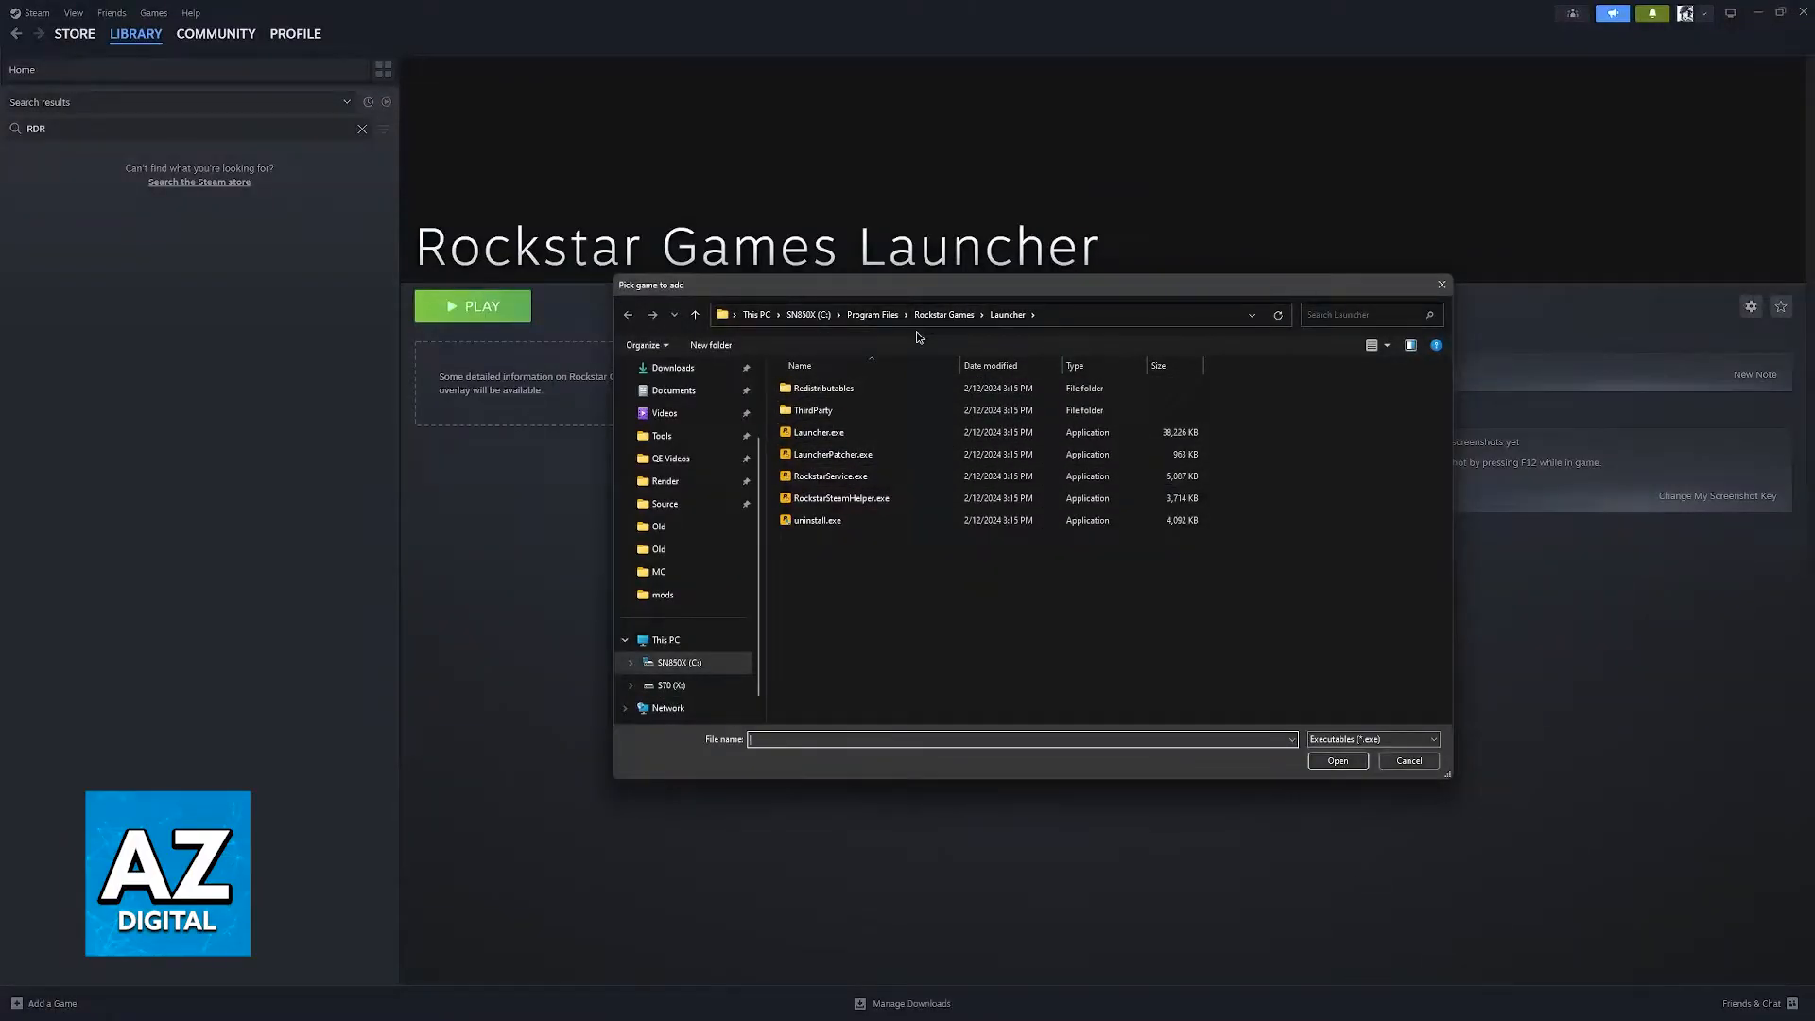
Step: Go up to the Rockstar Games folder listing GTA V, Launcher, RDR2 and Social Club
click(944, 314)
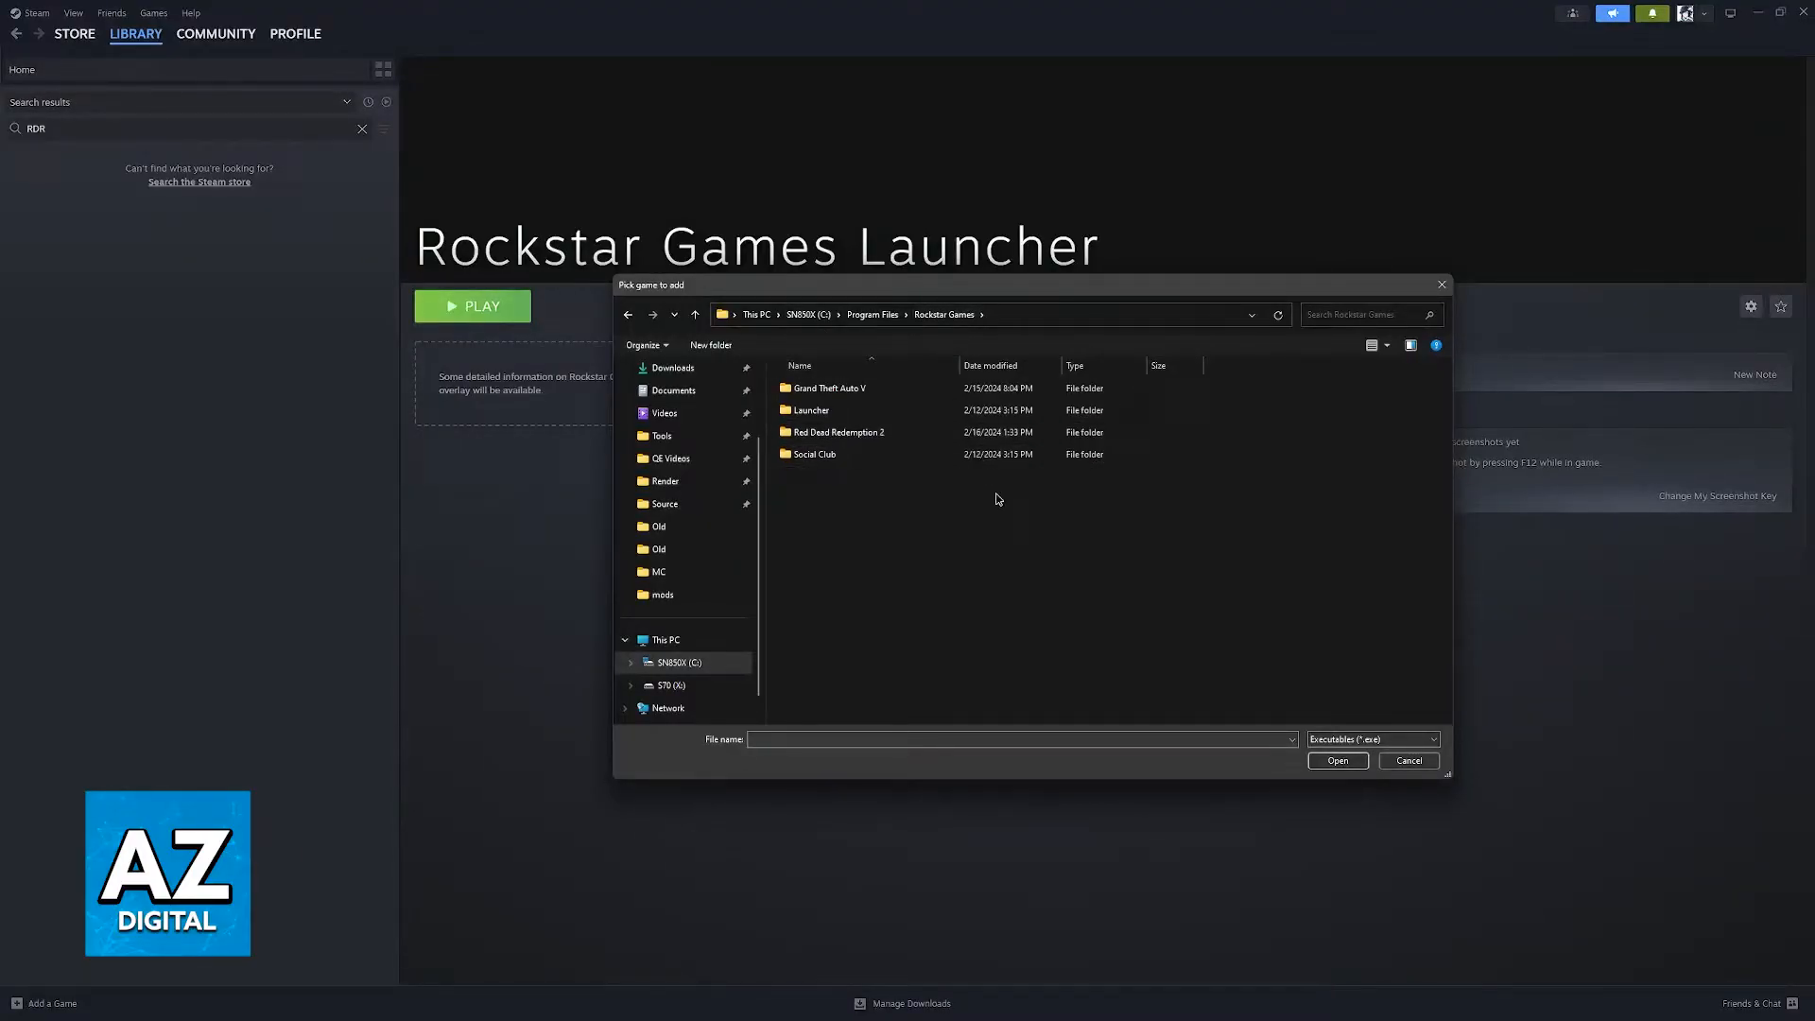
mouse_move(1306, 462)
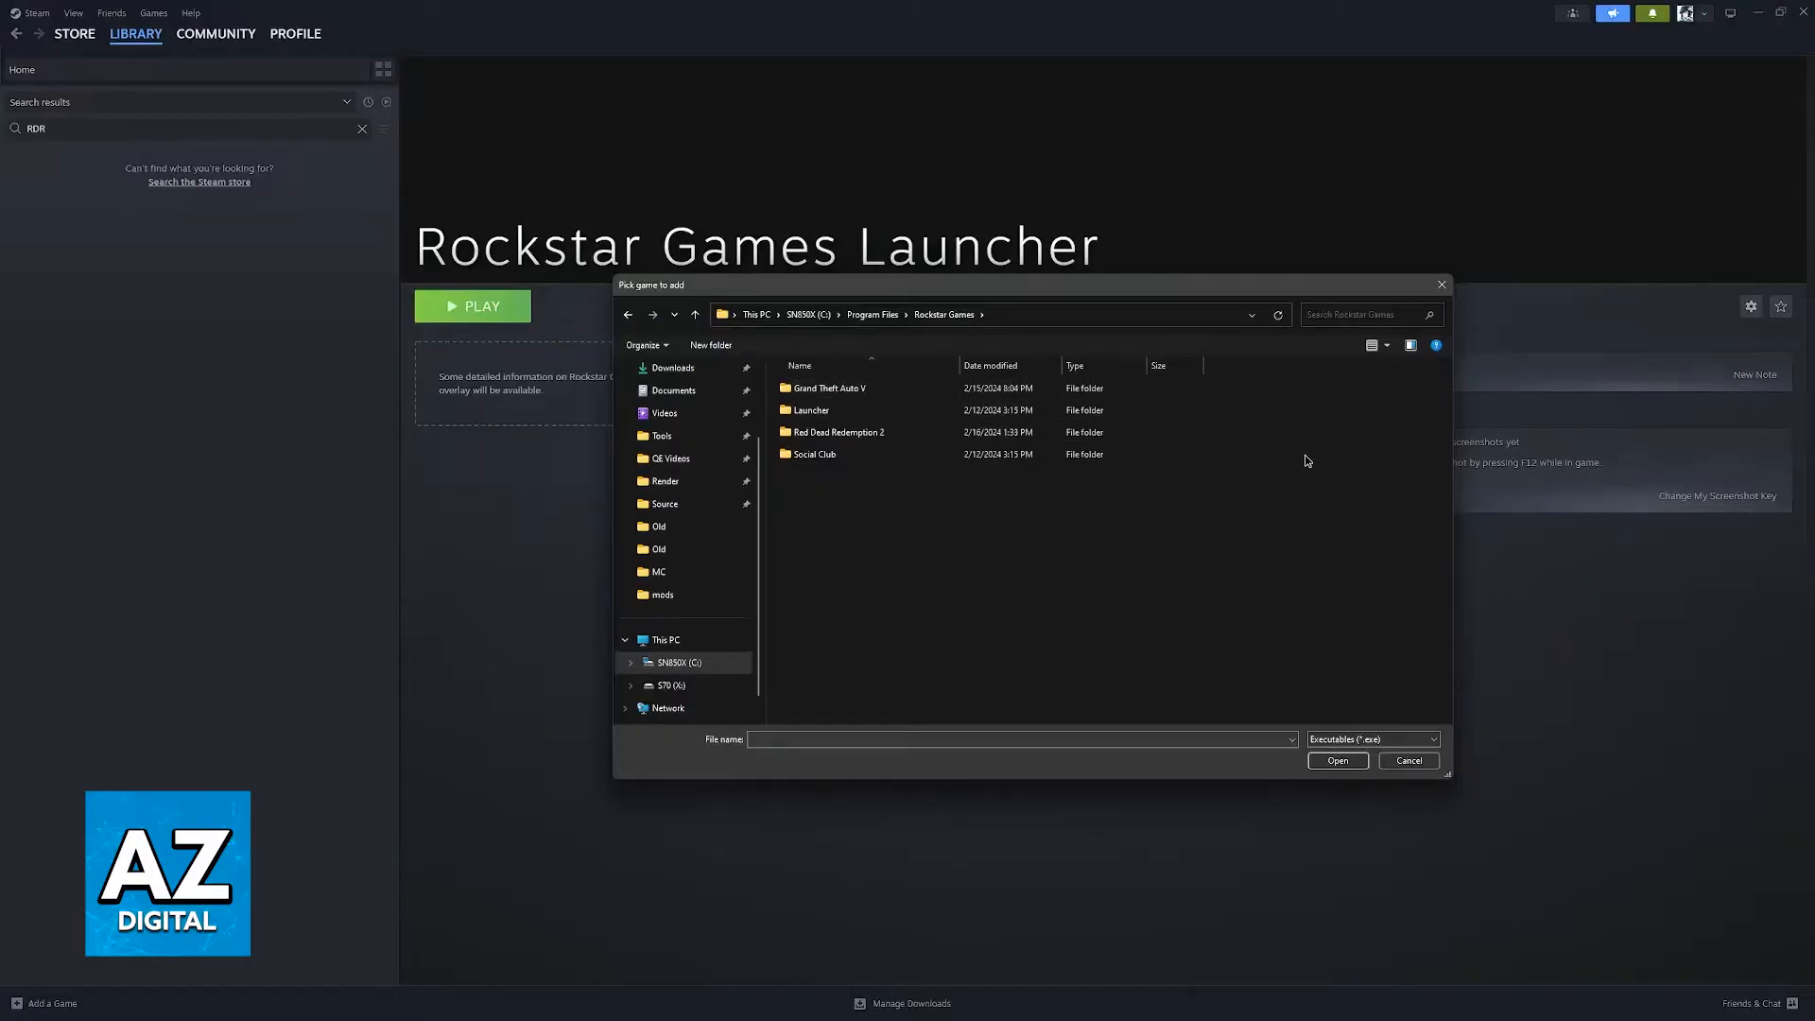
Step: Enter the Red Dead Redemption 2 folder to reach RDR2.exe
click(807, 410)
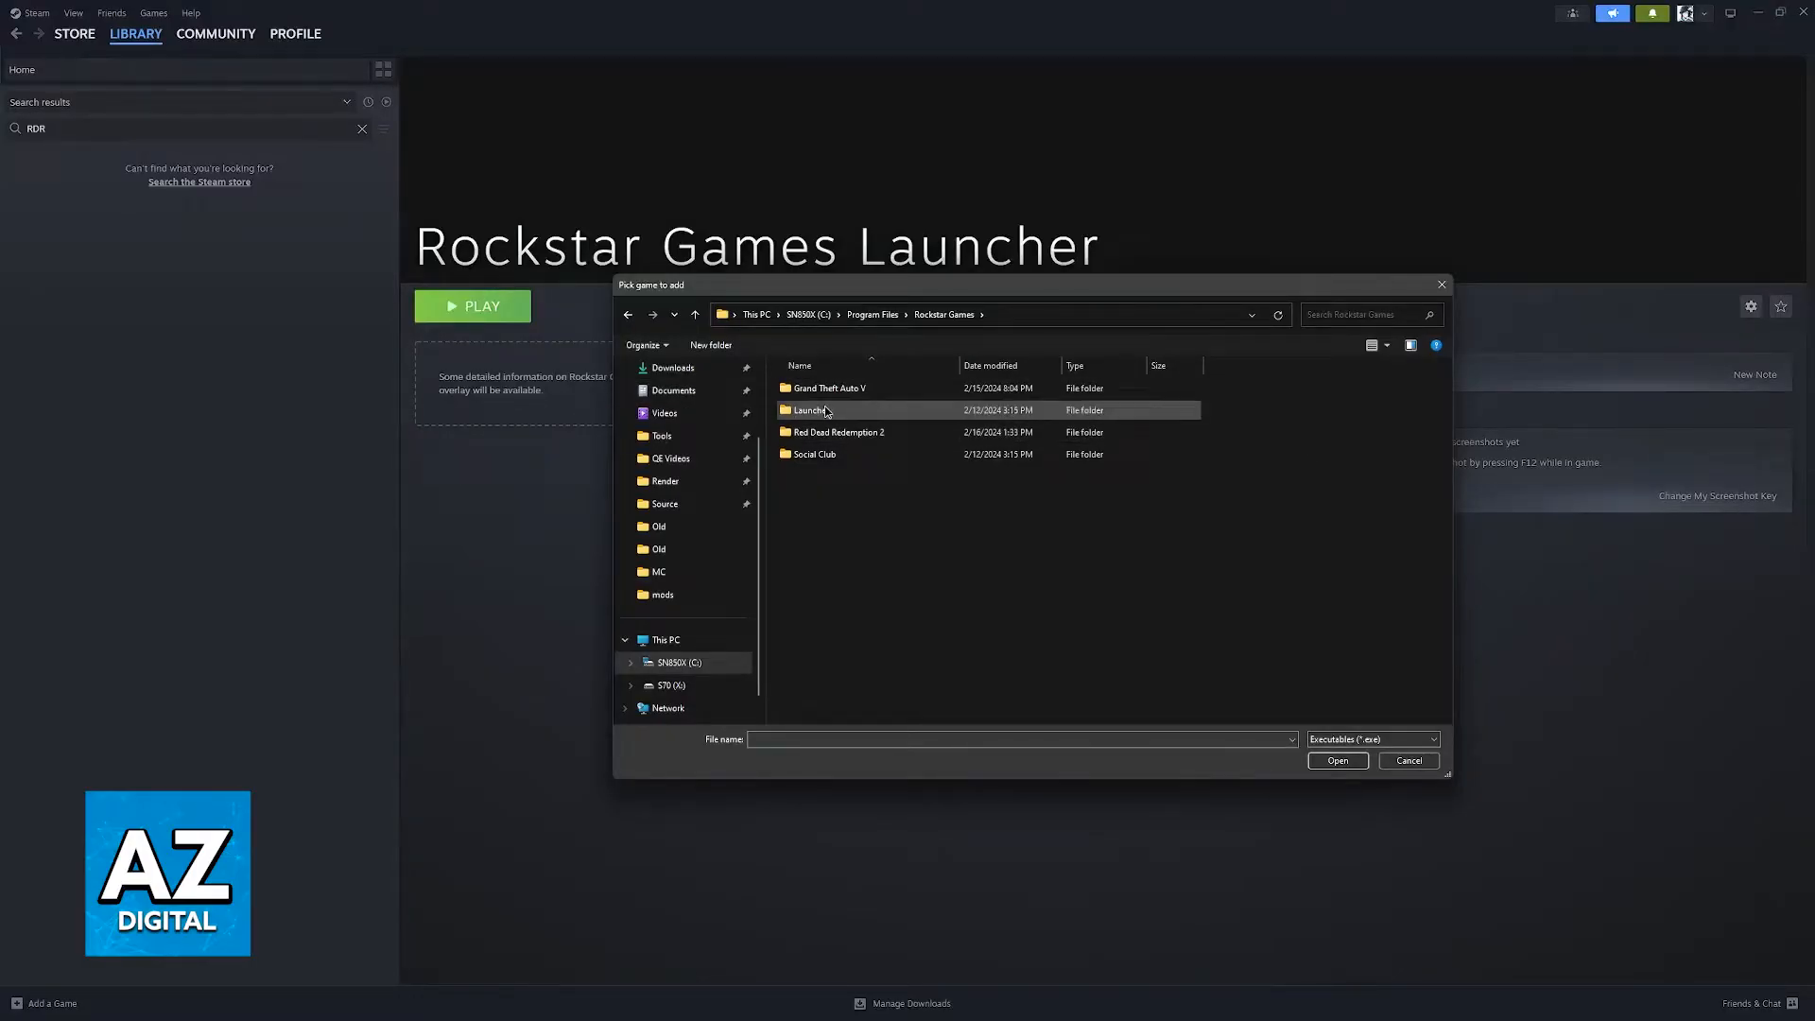
click(827, 387)
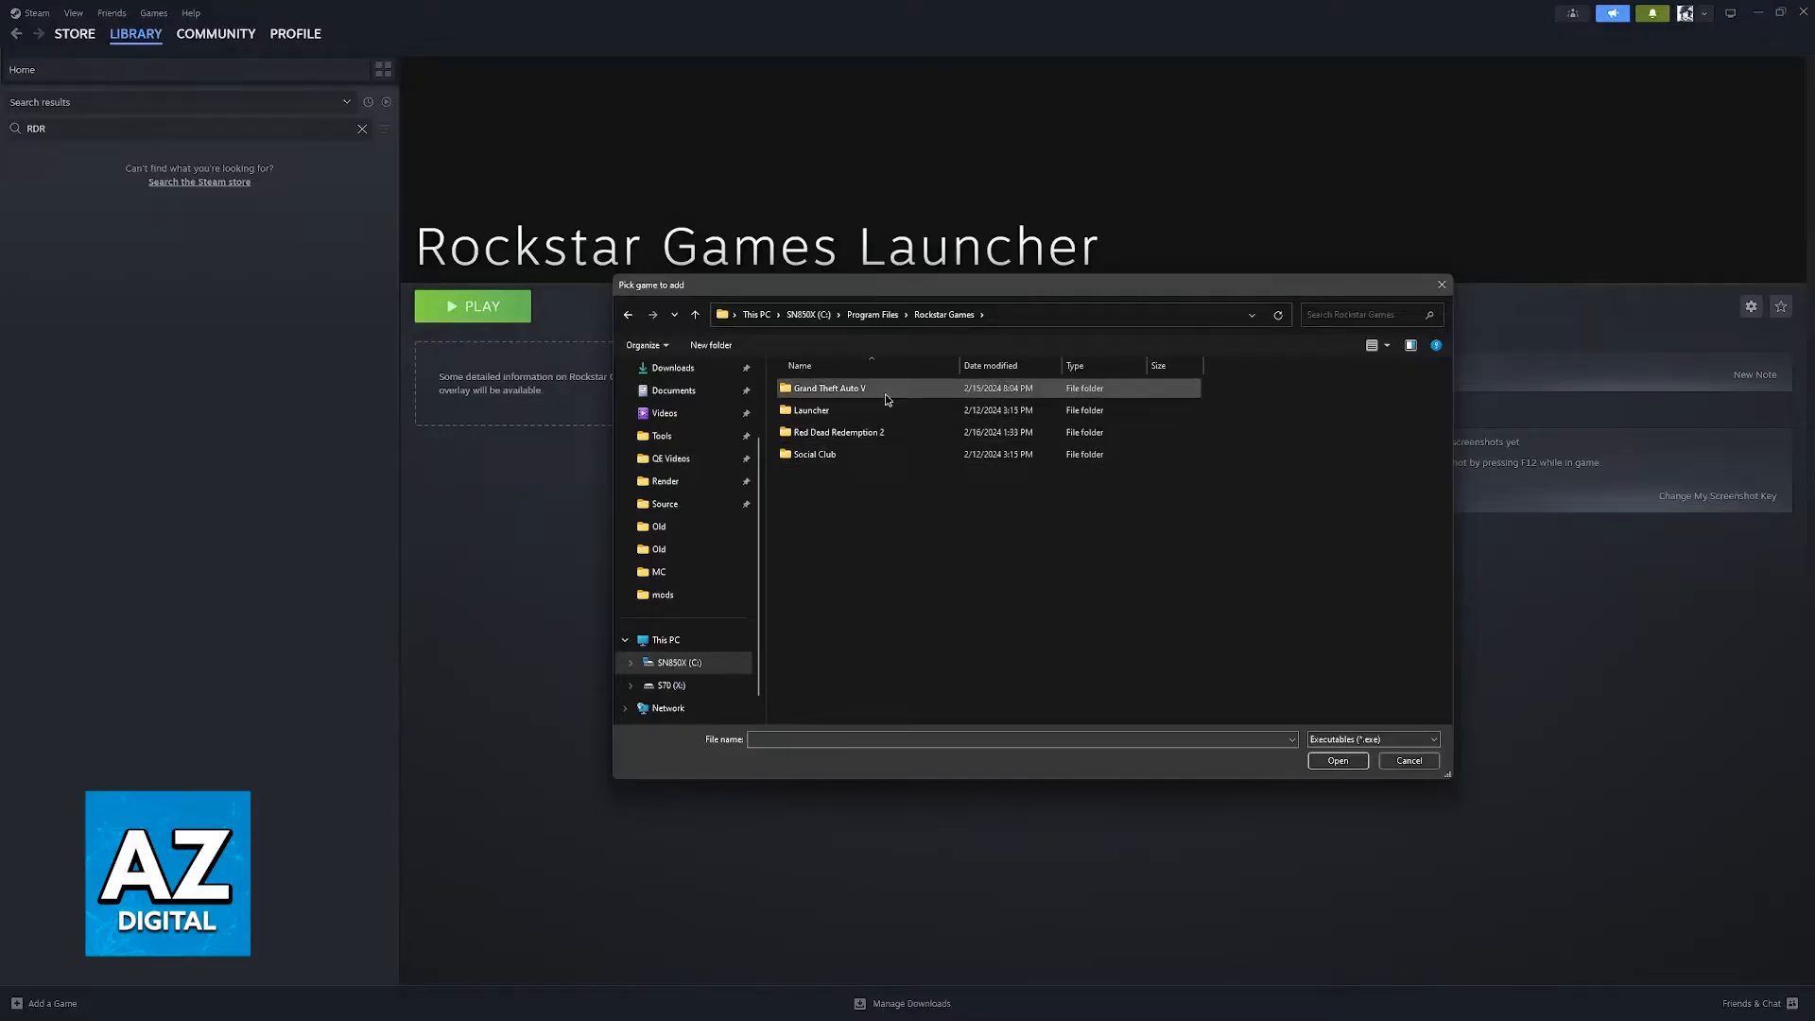
click(838, 431)
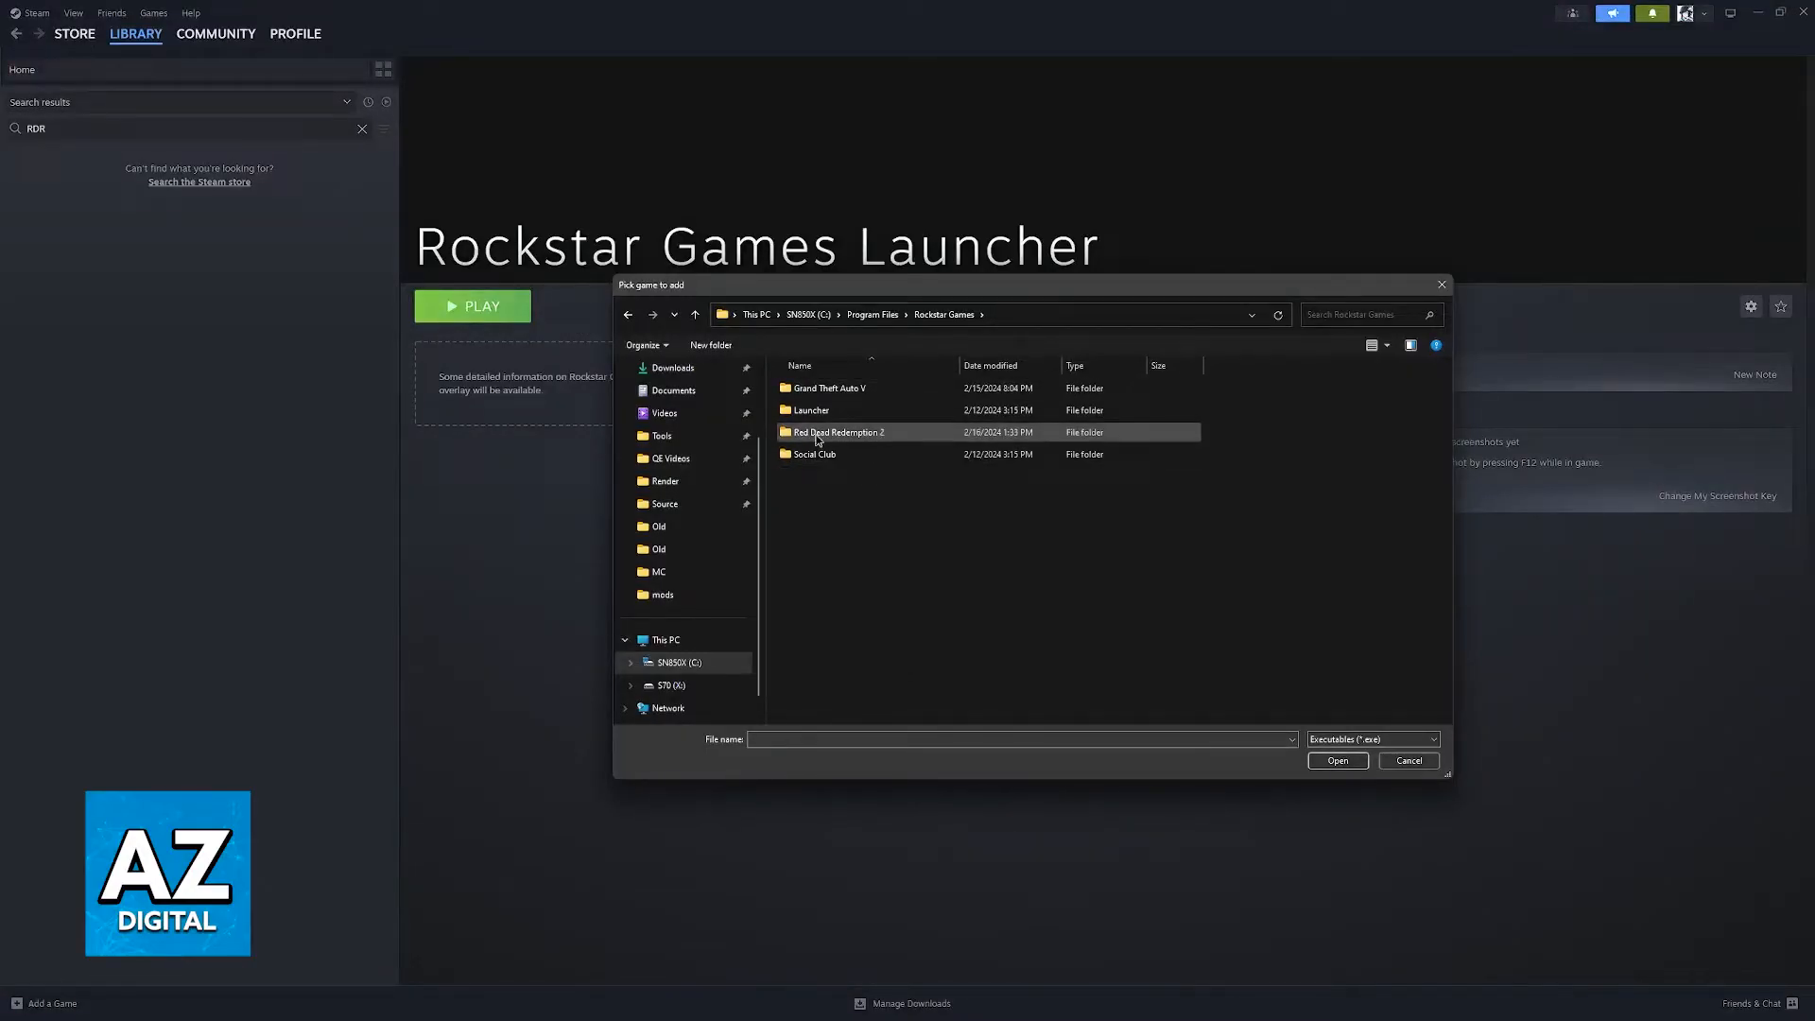
click(838, 431)
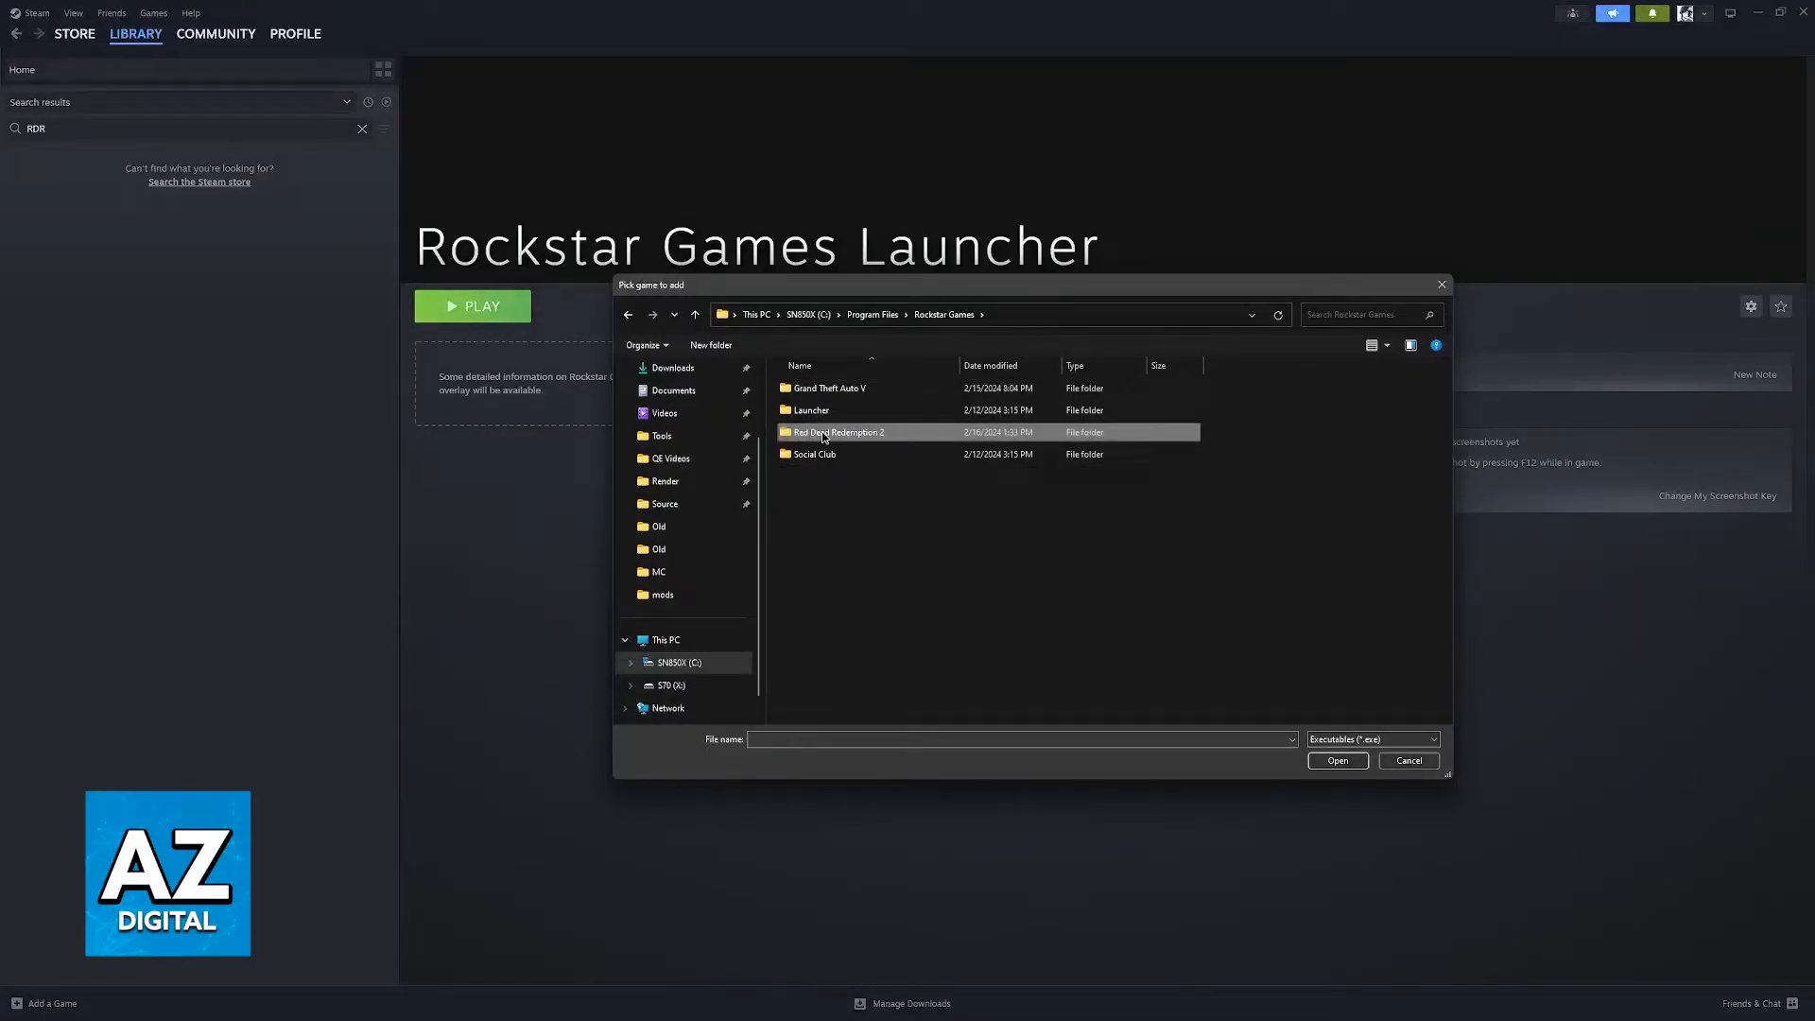
double_click(836, 431)
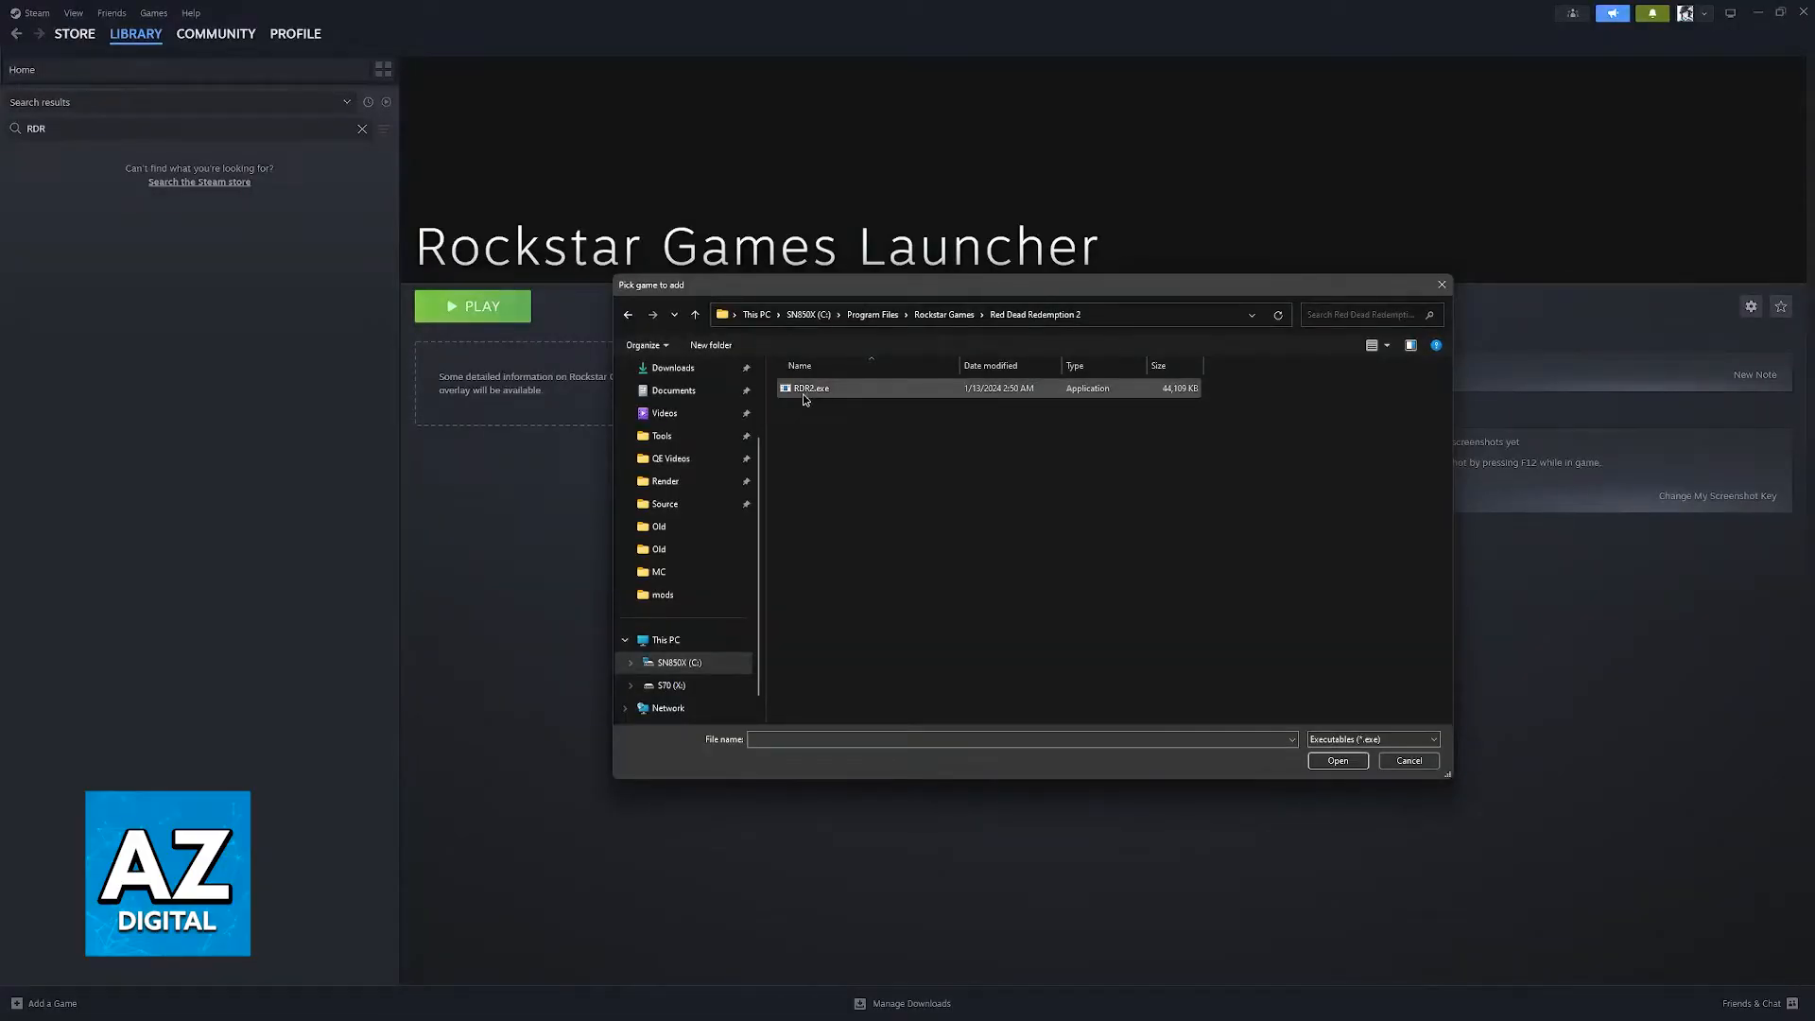
mouse_move(812, 392)
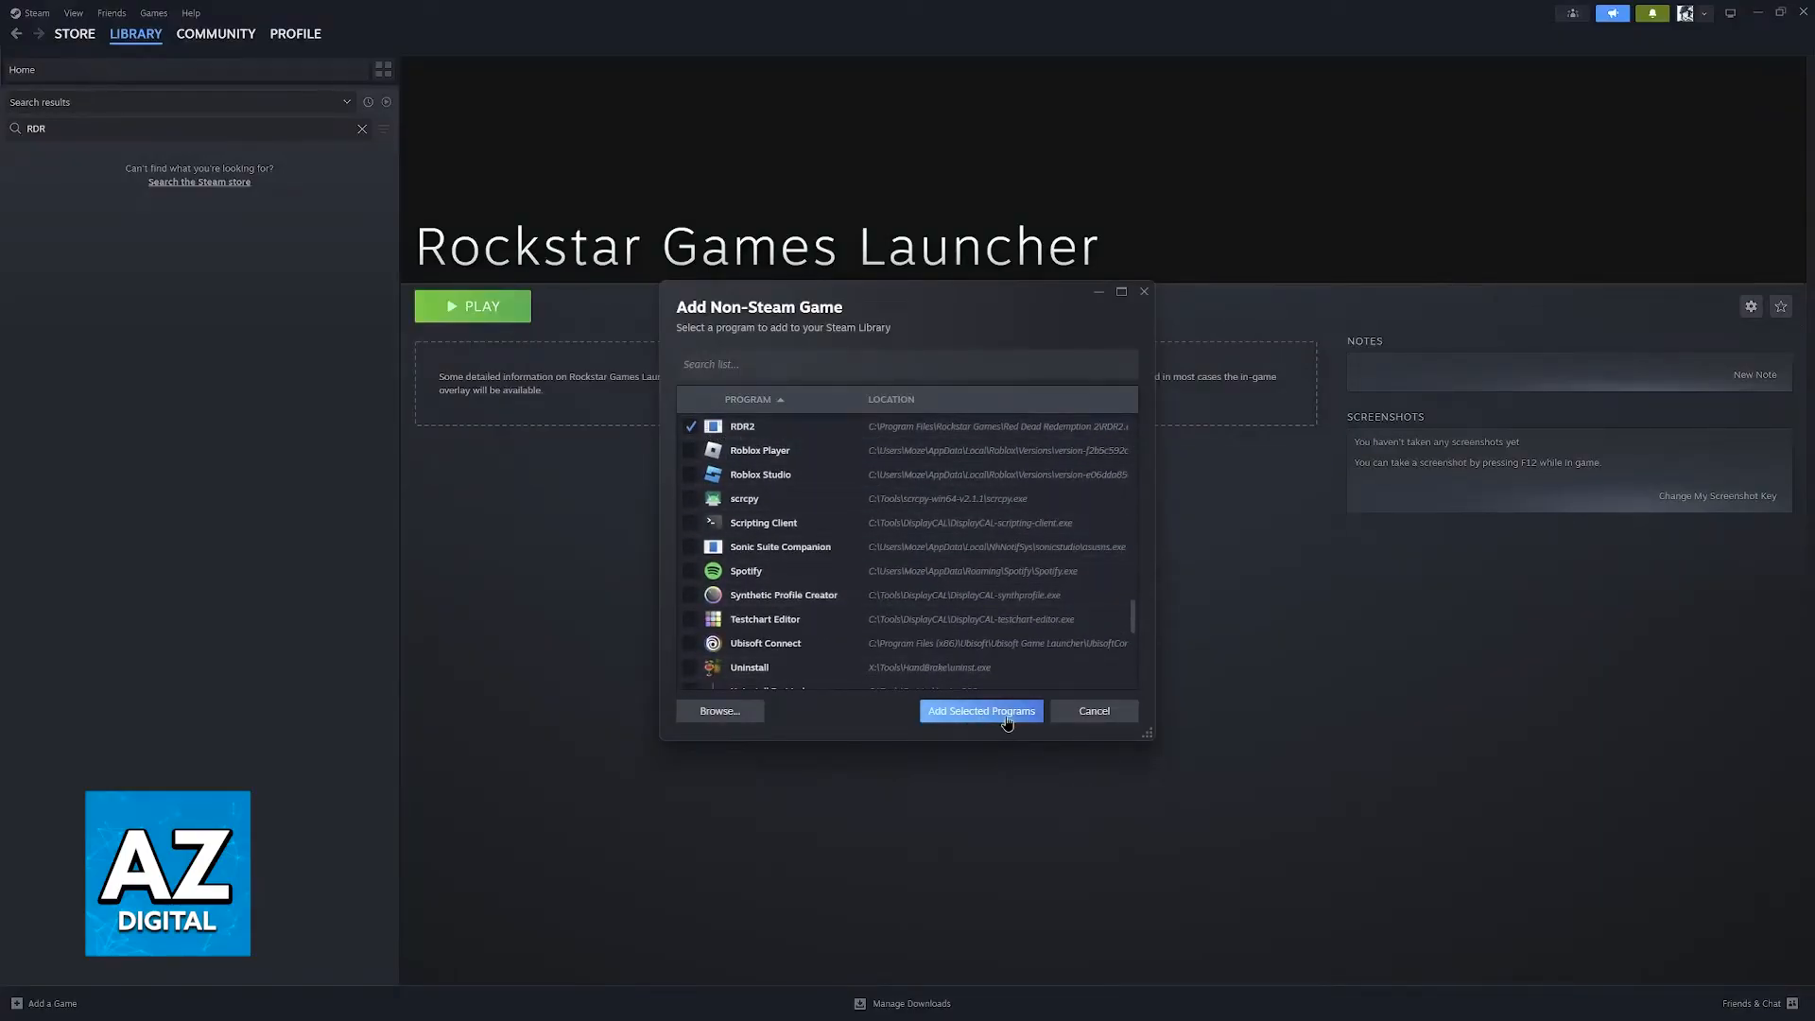
Step: Add the ticked RDR2 program to the library and show its game page
click(979, 711)
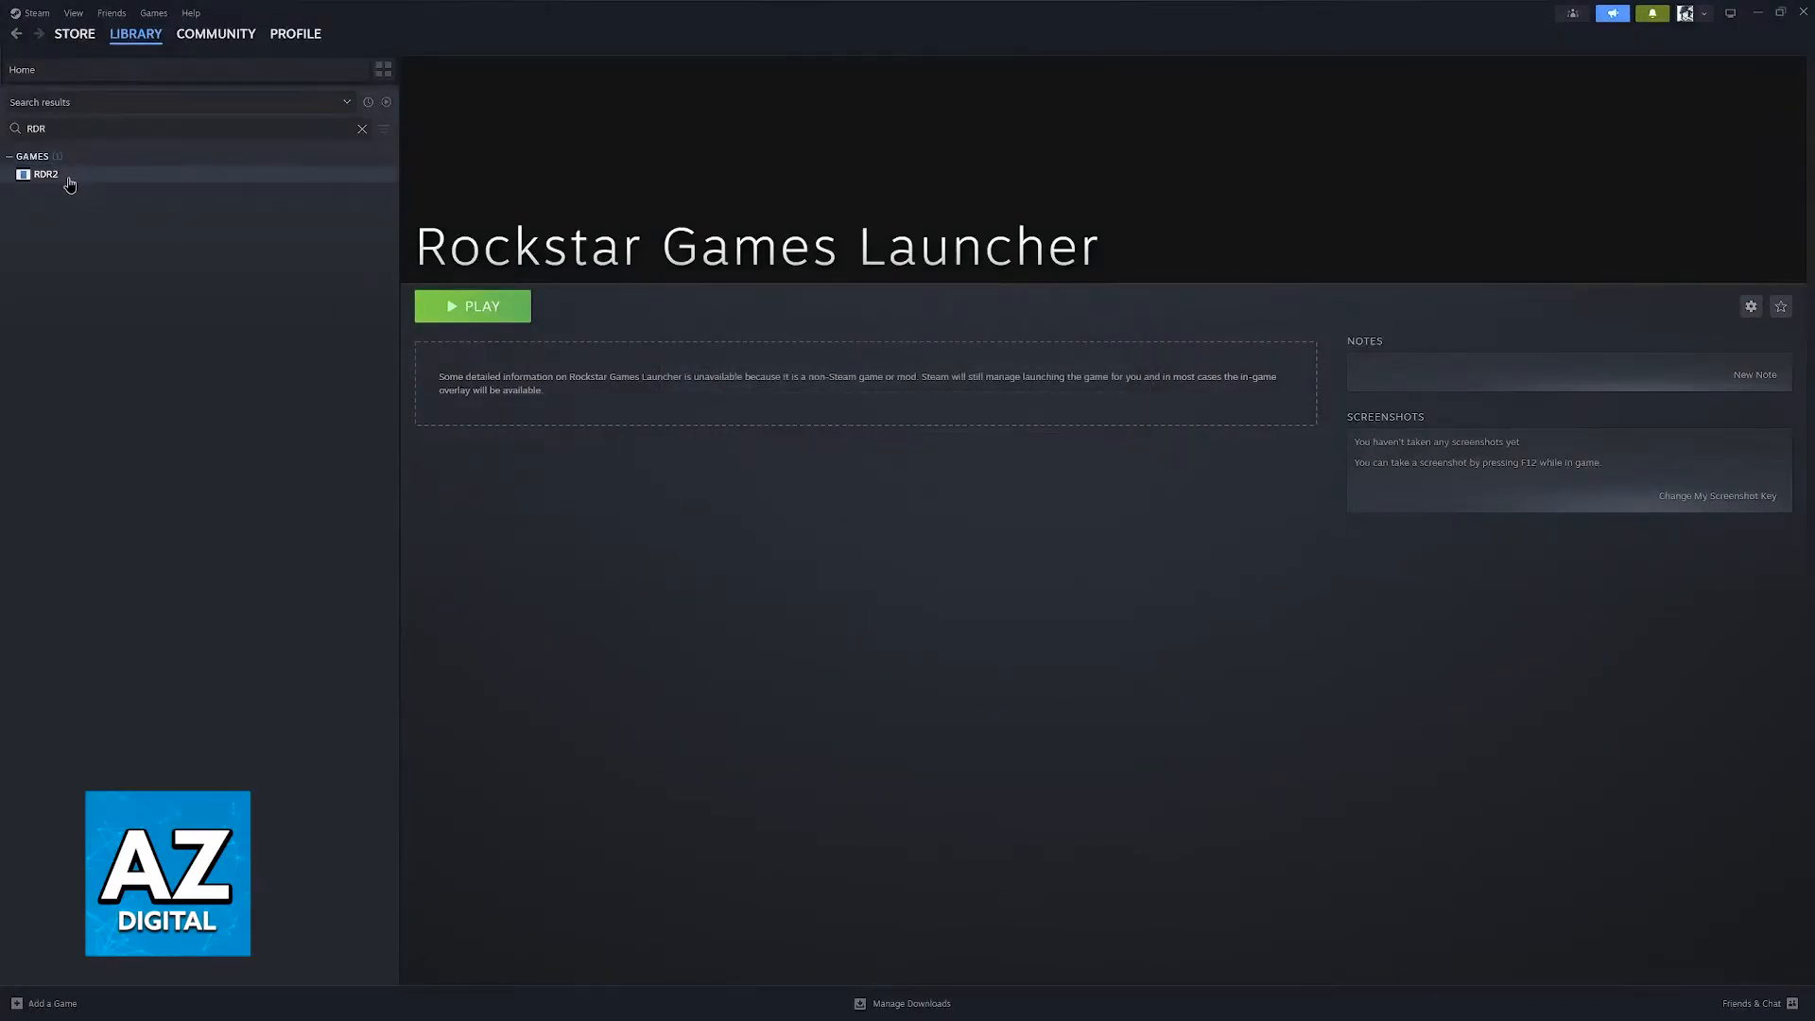
click(45, 174)
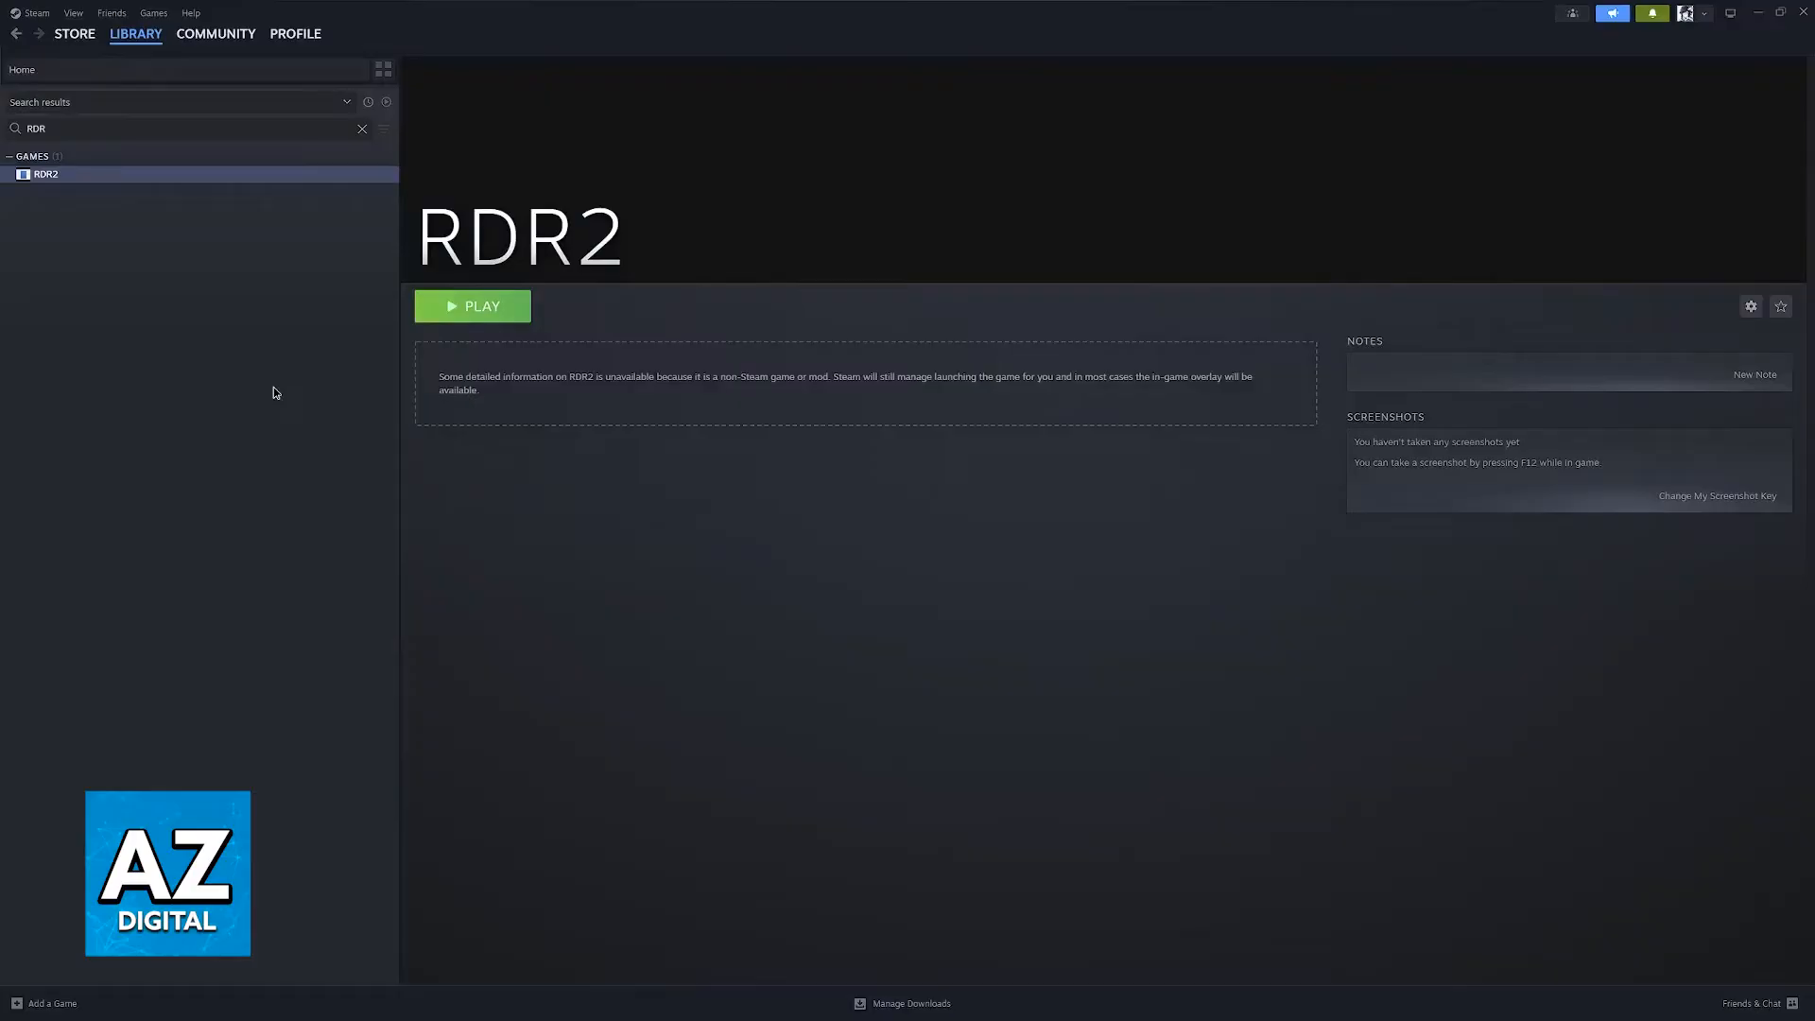
Step: Start adding another non-Steam game and browse for Launcher.exe
click(49, 1003)
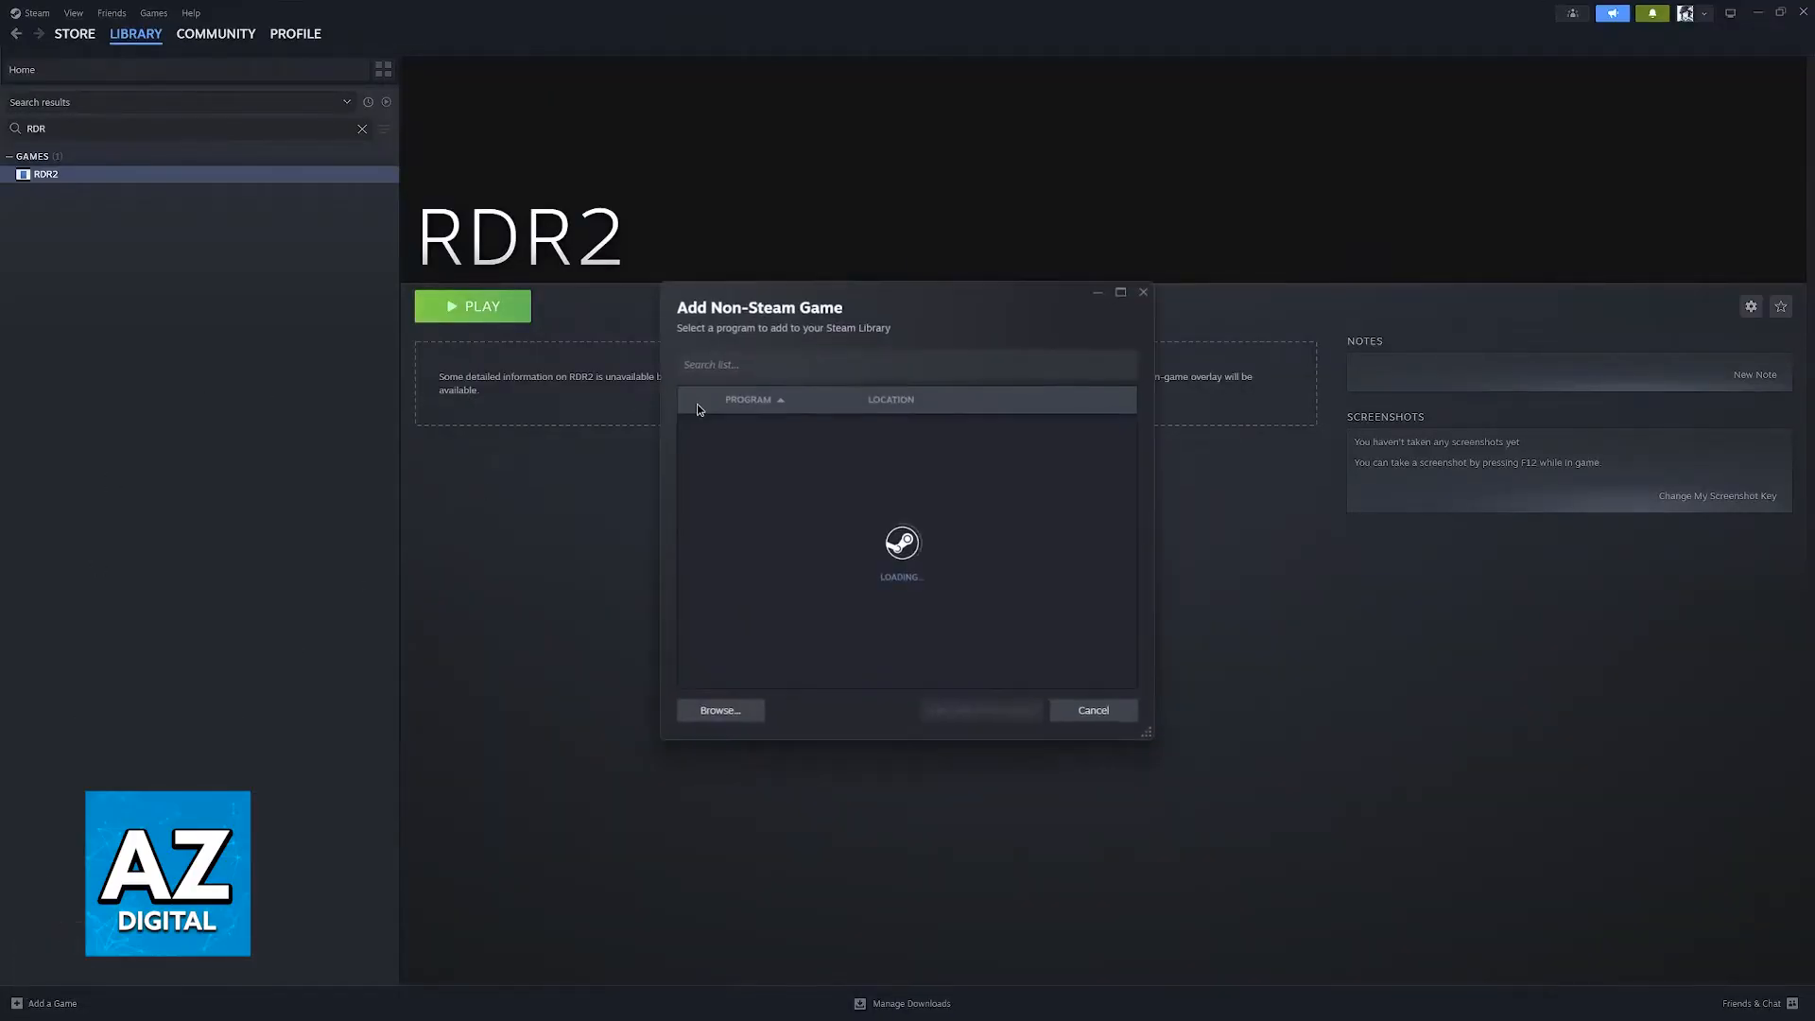
click(718, 709)
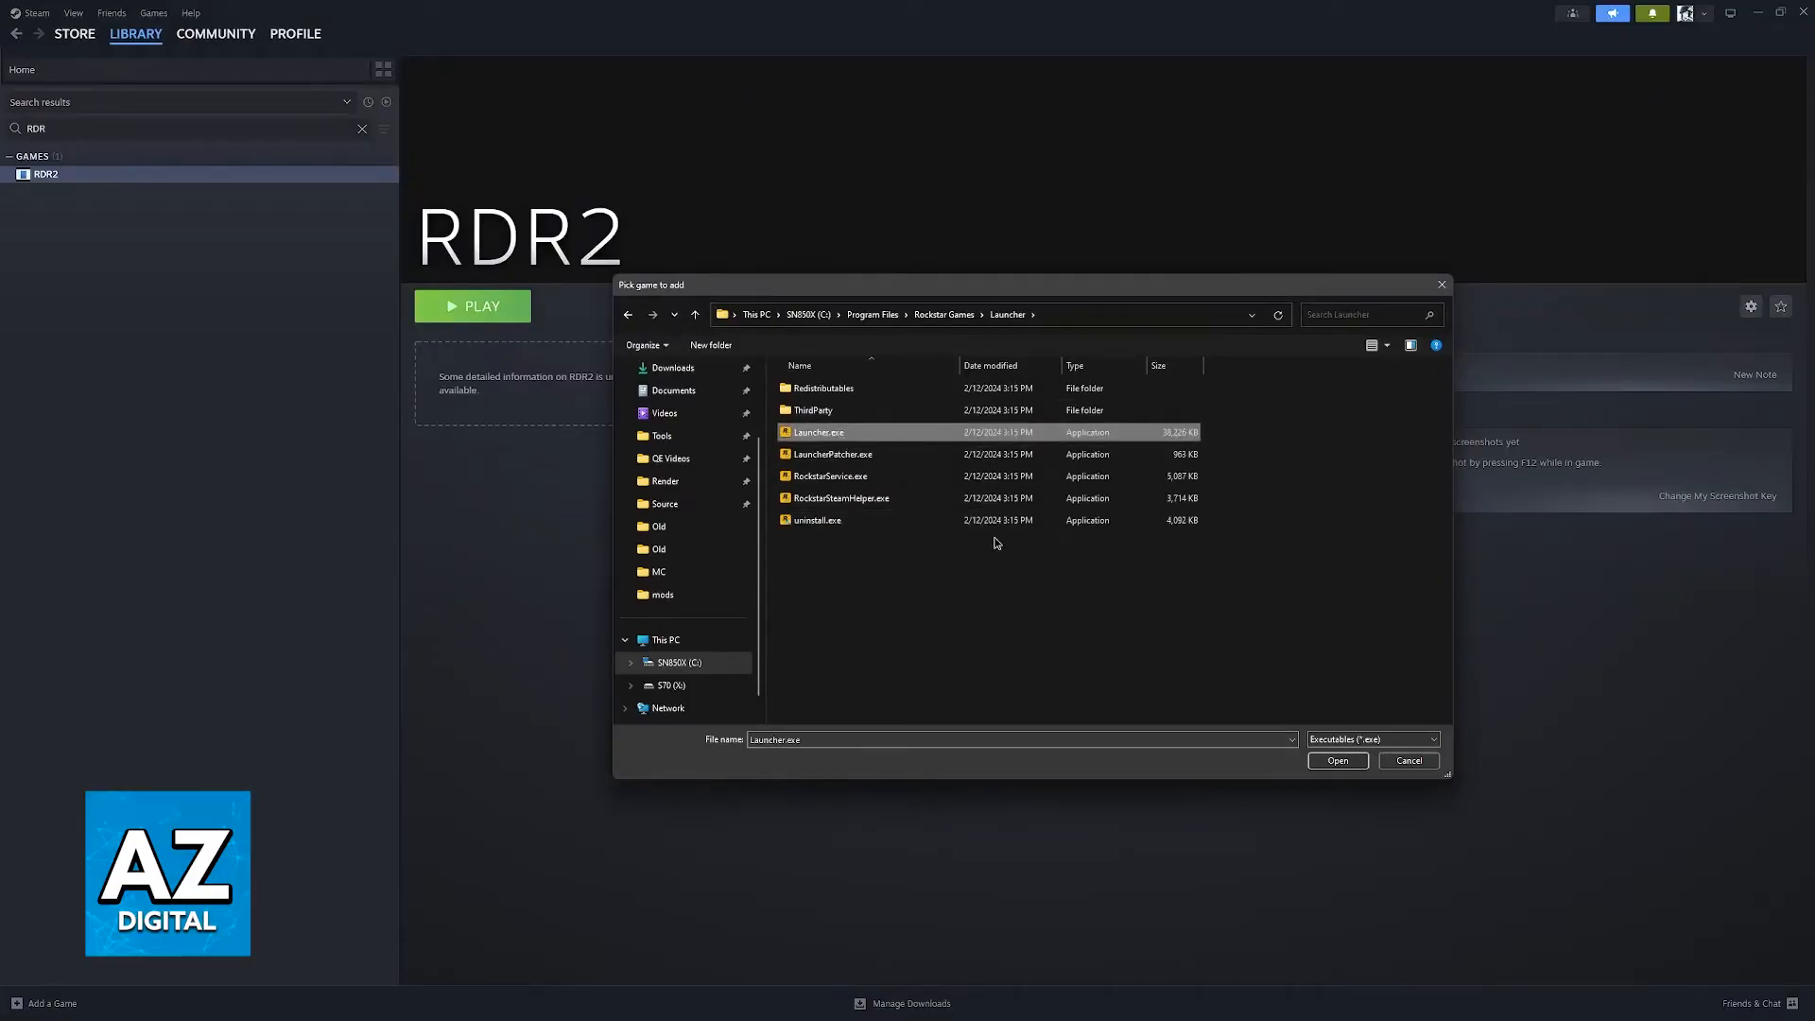
mouse_move(1150, 605)
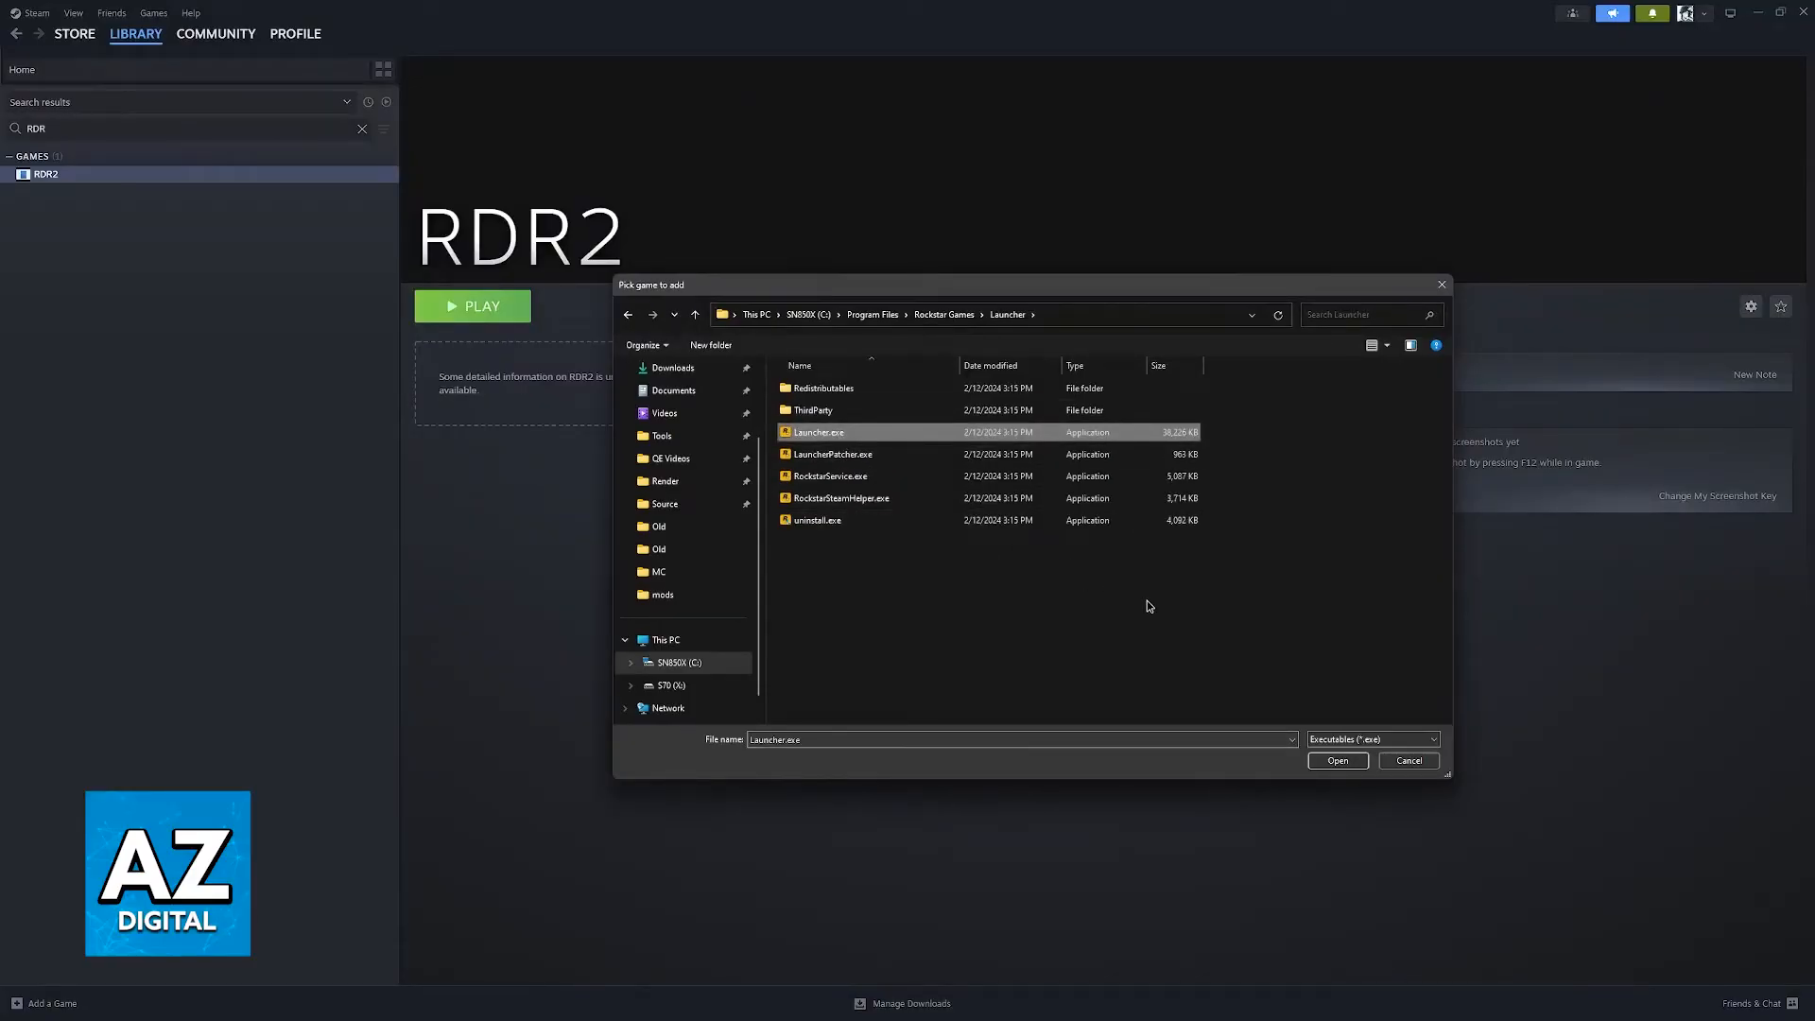